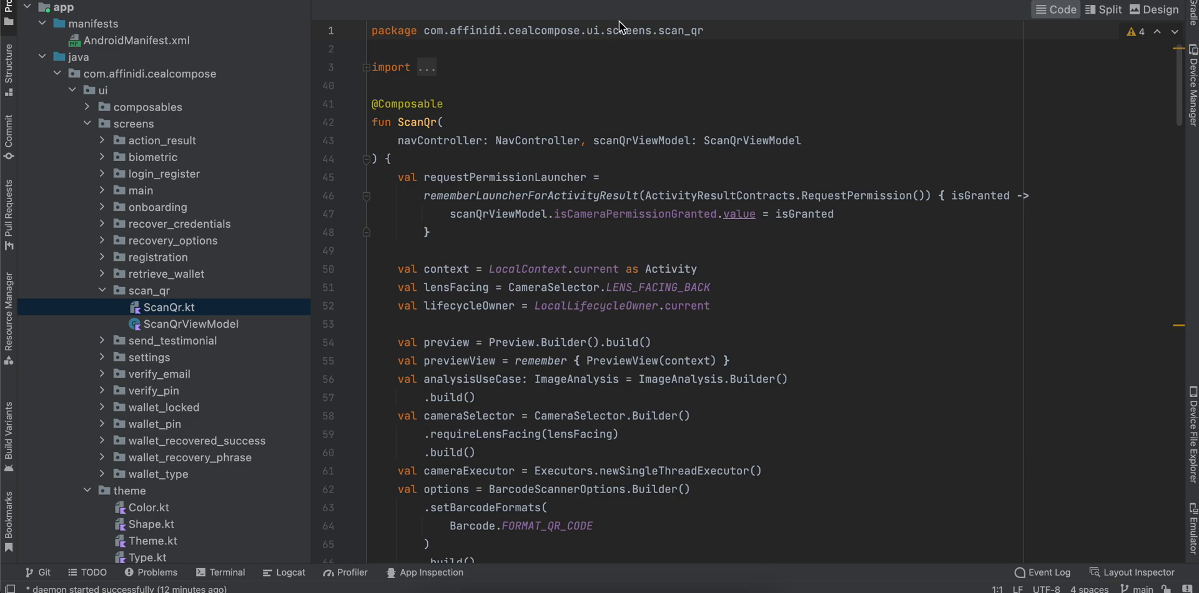
pyautogui.moveTo(351, 6)
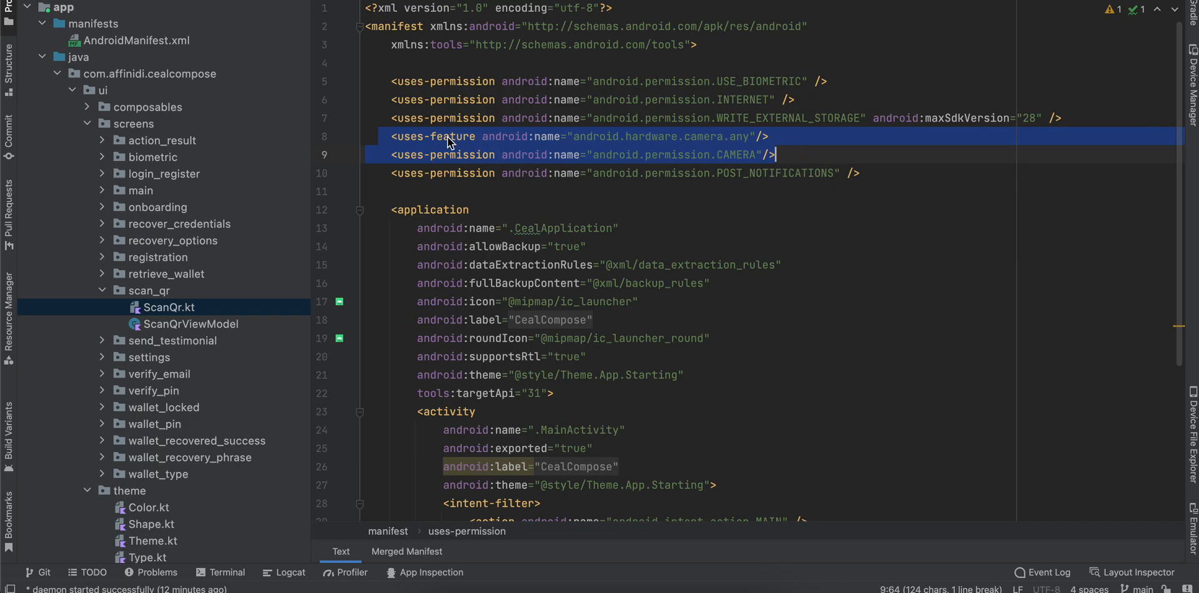
pyautogui.moveTo(762, 161)
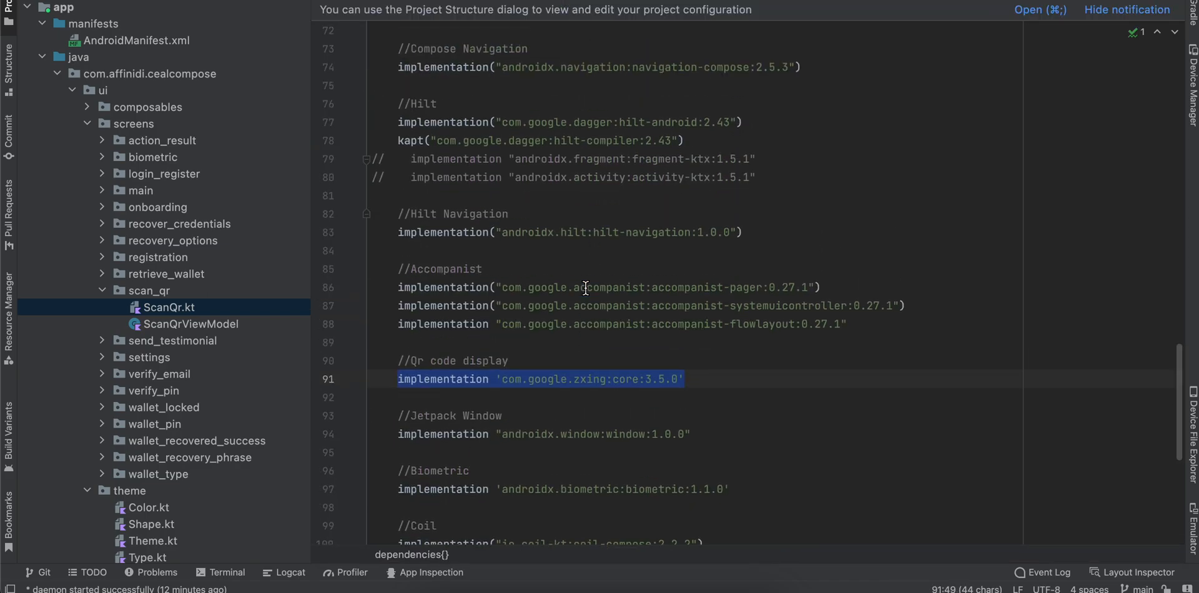
# Scroll build.gradle's dependencies to the CameraX and ML Kit barcode-scanning entries, selecting 'barcode'.
pyautogui.scroll(3)
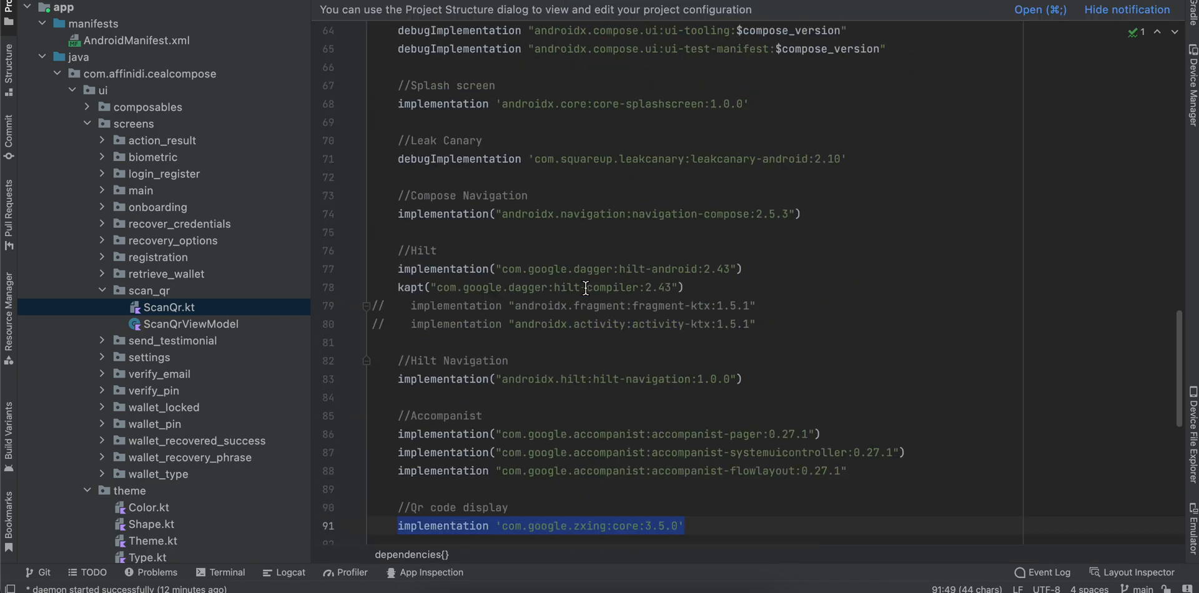
pyautogui.scroll(-3)
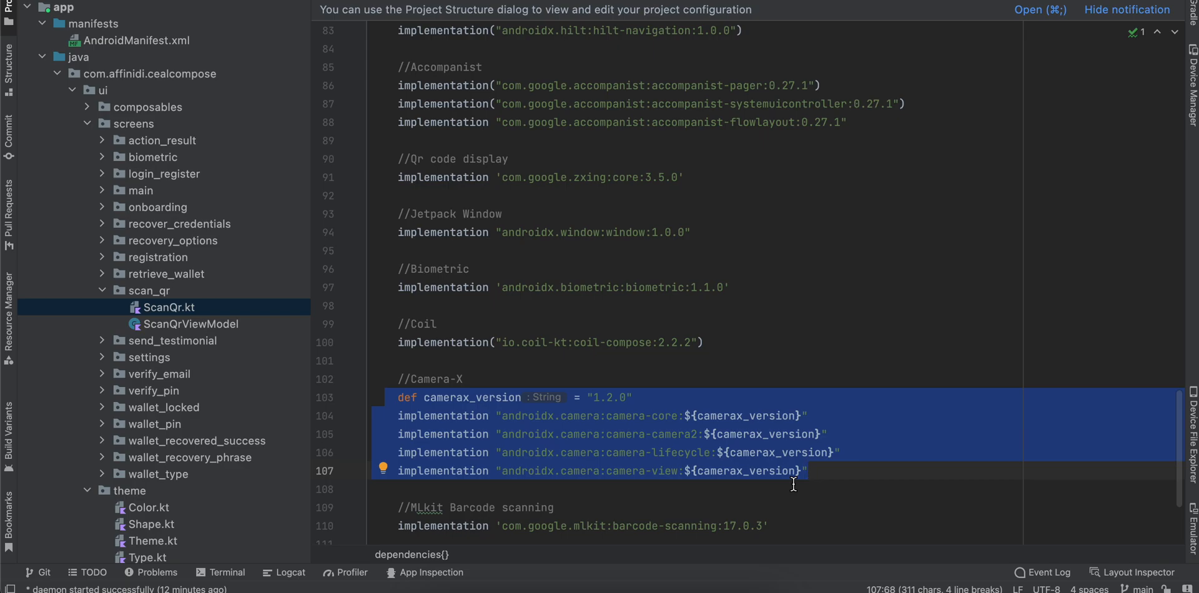
pyautogui.scroll(-3)
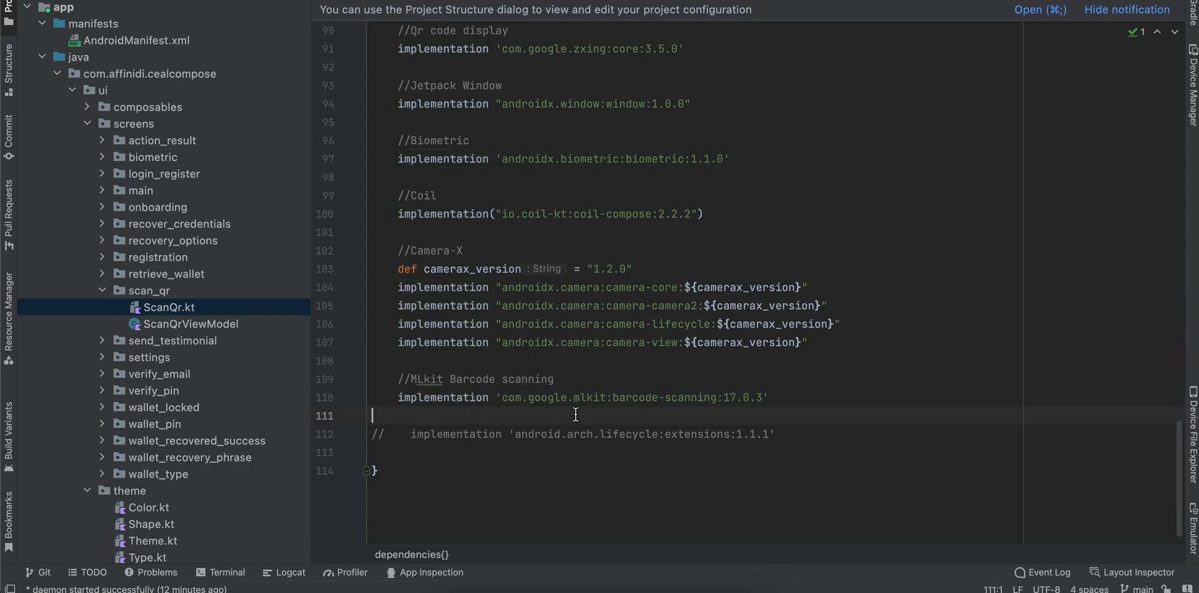
pyautogui.doubleClick(635, 398)
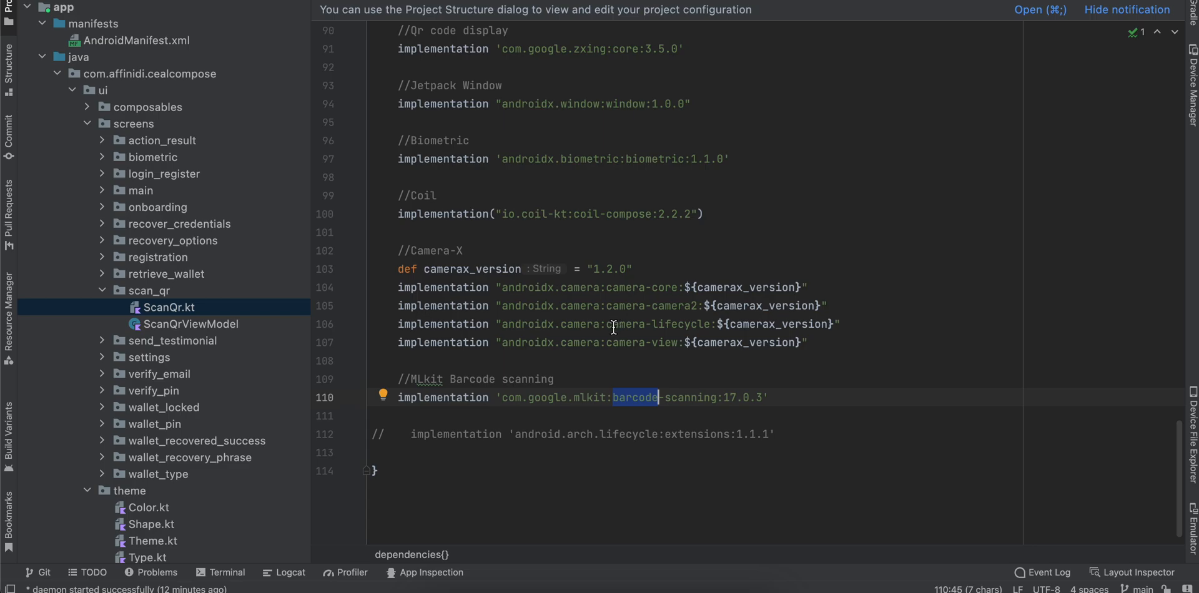
pyautogui.moveTo(604, 305)
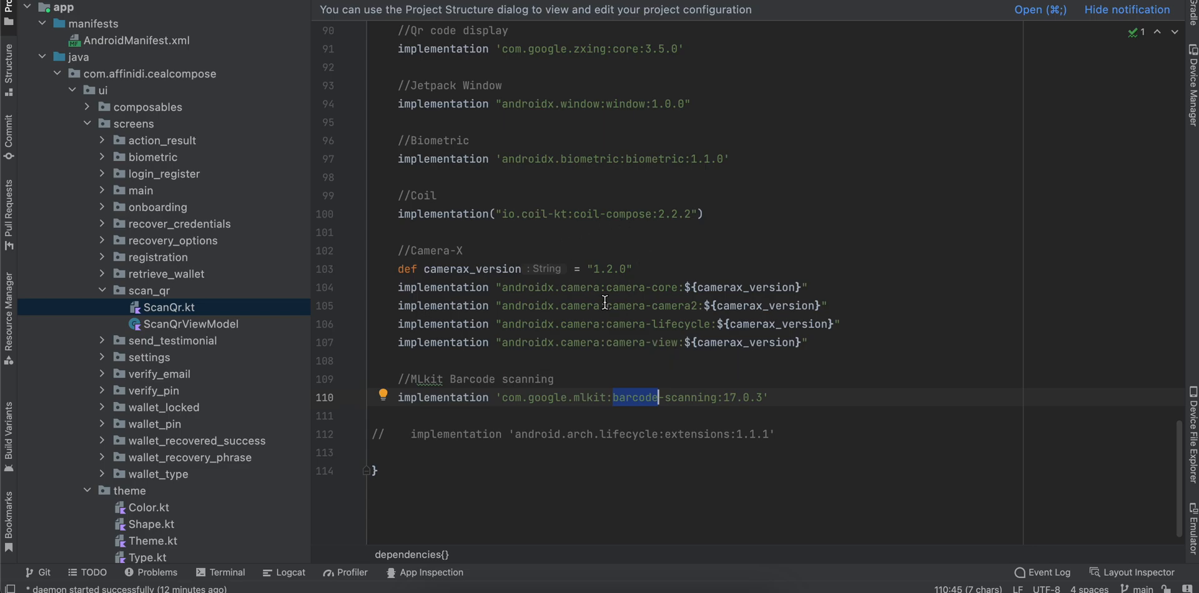
pyautogui.moveTo(539, 358)
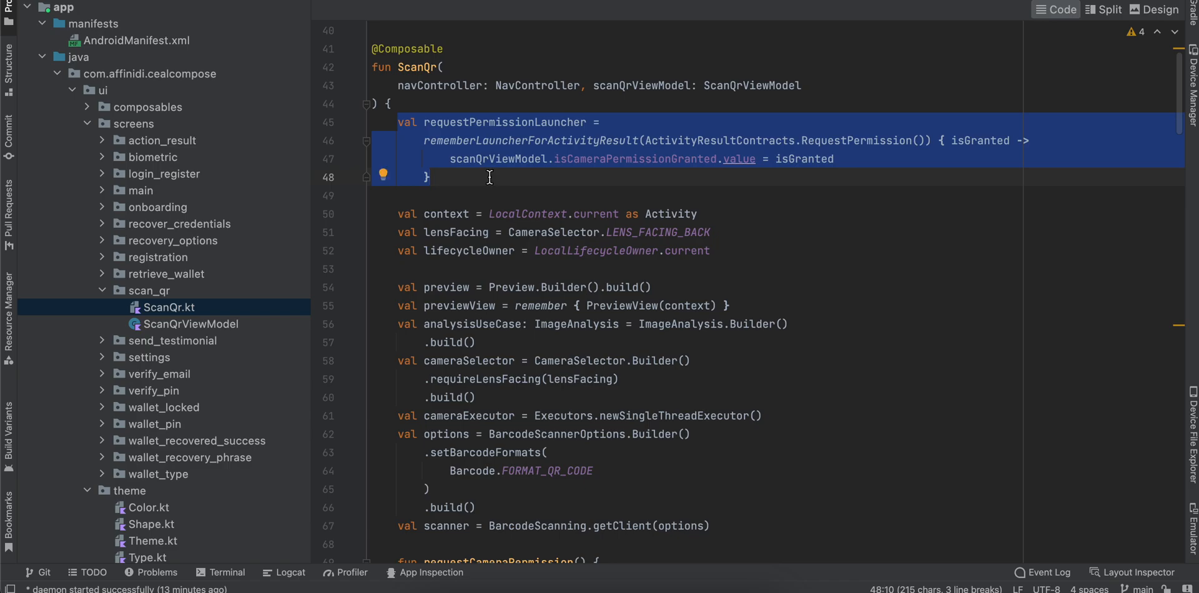
# Highlight requestPermissionLauncher, LENS_FACING_BACK, lifecycleOwner and the preview and analysis use case declarations in ScanQr.kt.
pyautogui.doubleClick(505, 121)
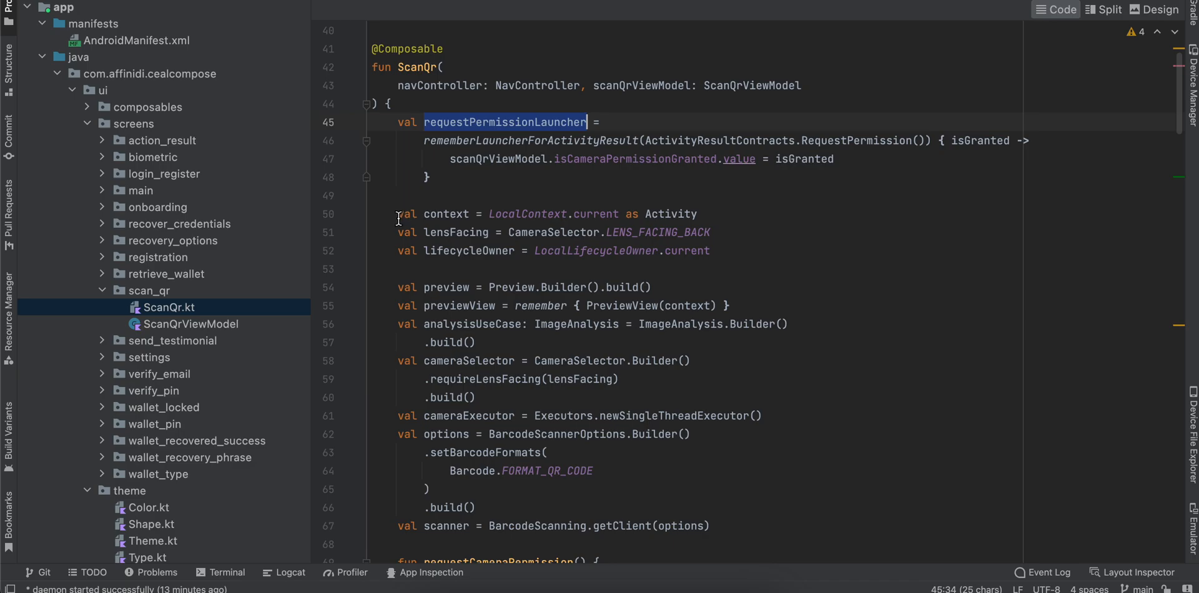
pyautogui.doubleClick(446, 215)
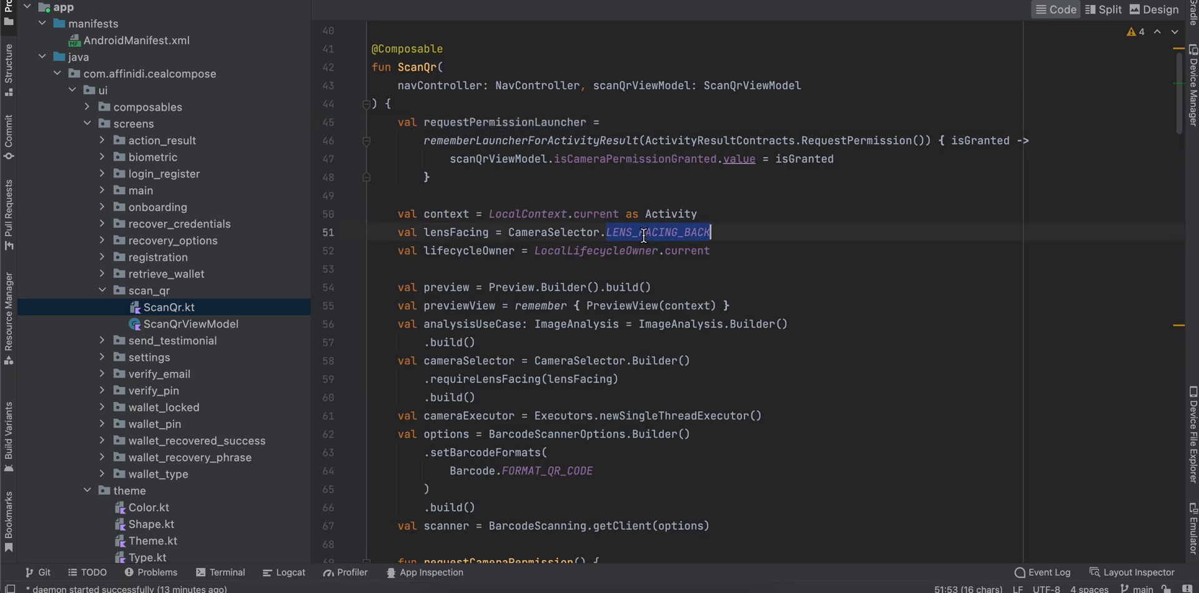
pyautogui.click(618, 251)
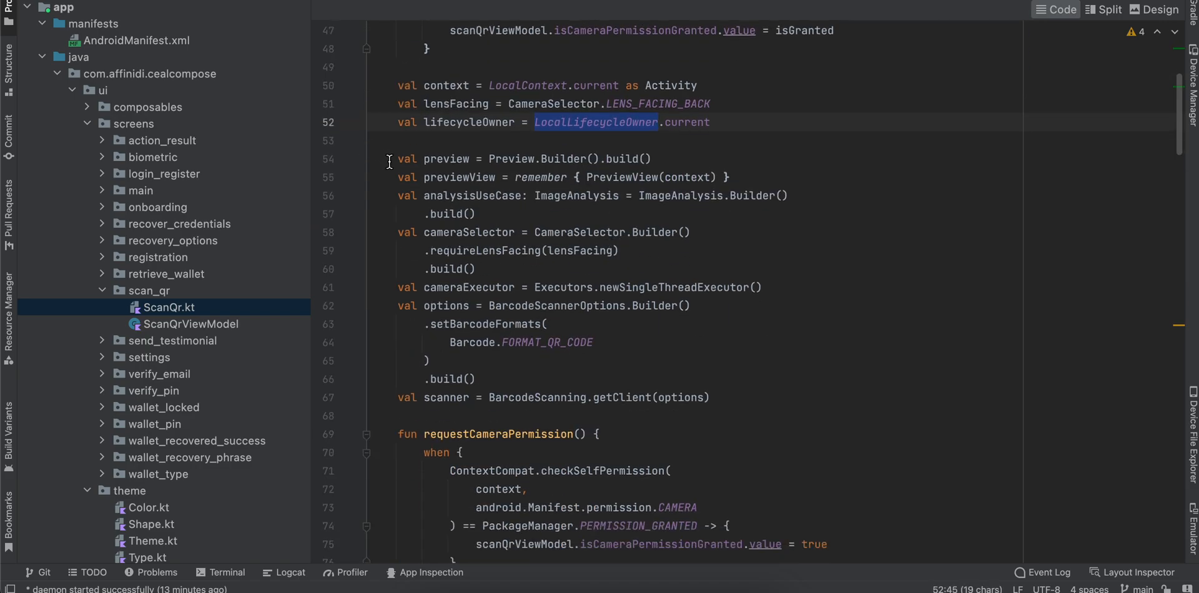
pyautogui.moveTo(389, 159); pyautogui.dragTo(559, 204)
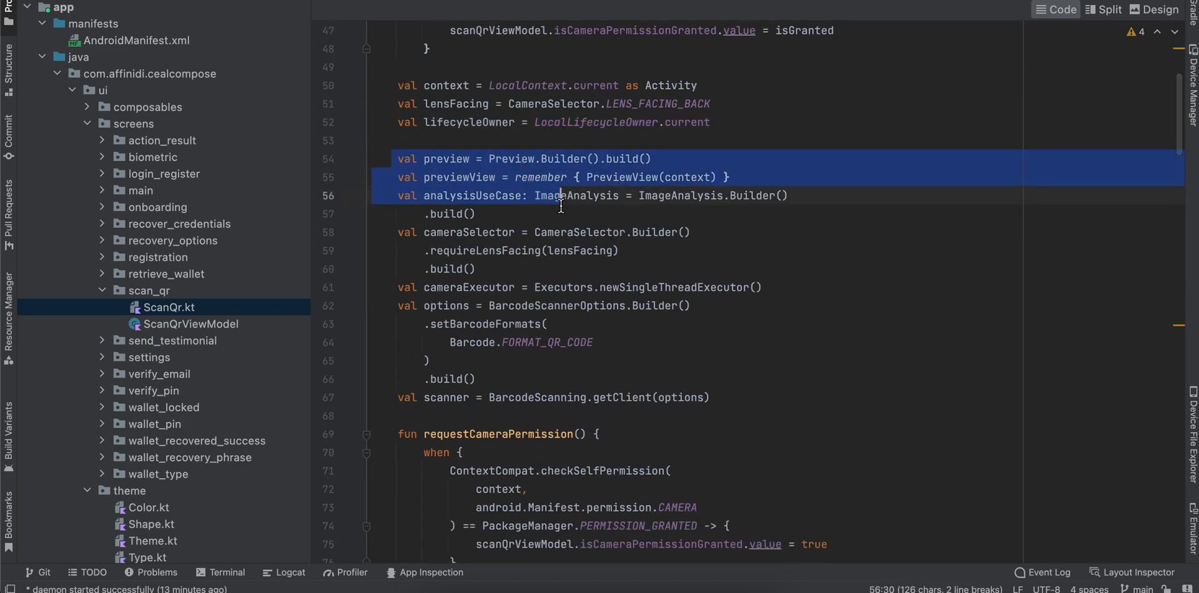
pyautogui.moveTo(558, 195); pyautogui.dragTo(713, 396)
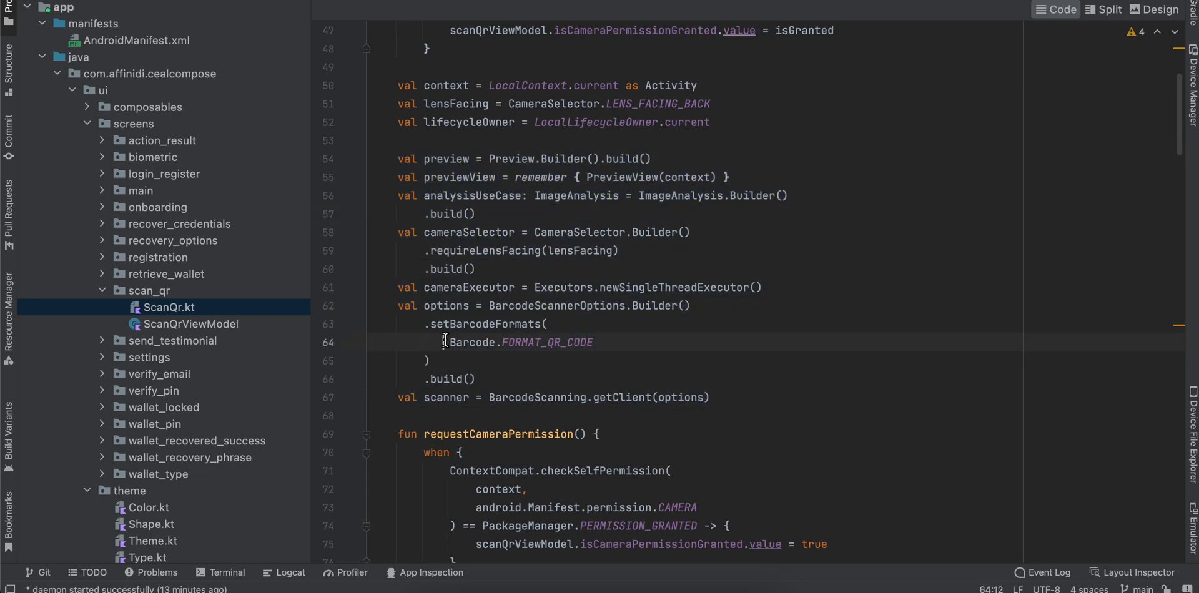
# Delete the FORMAT_QR_CODE barcode format and begin retyping it.
pyautogui.moveTo(446, 342); pyautogui.dragTo(593, 342)
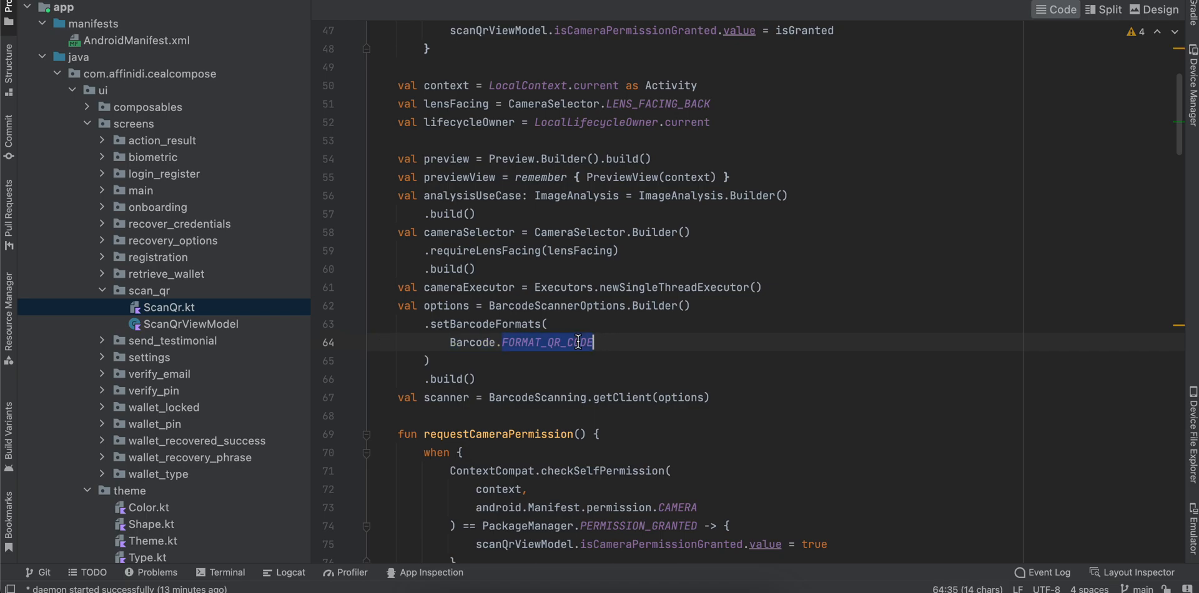
pyautogui.press('backspace')
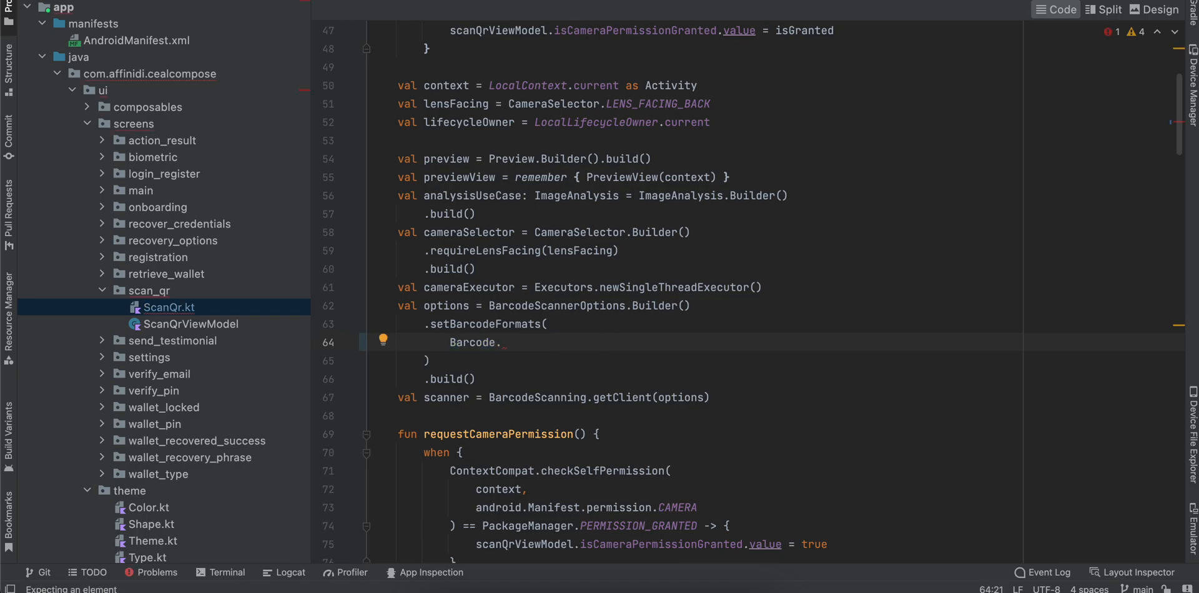
pyautogui.write('.')
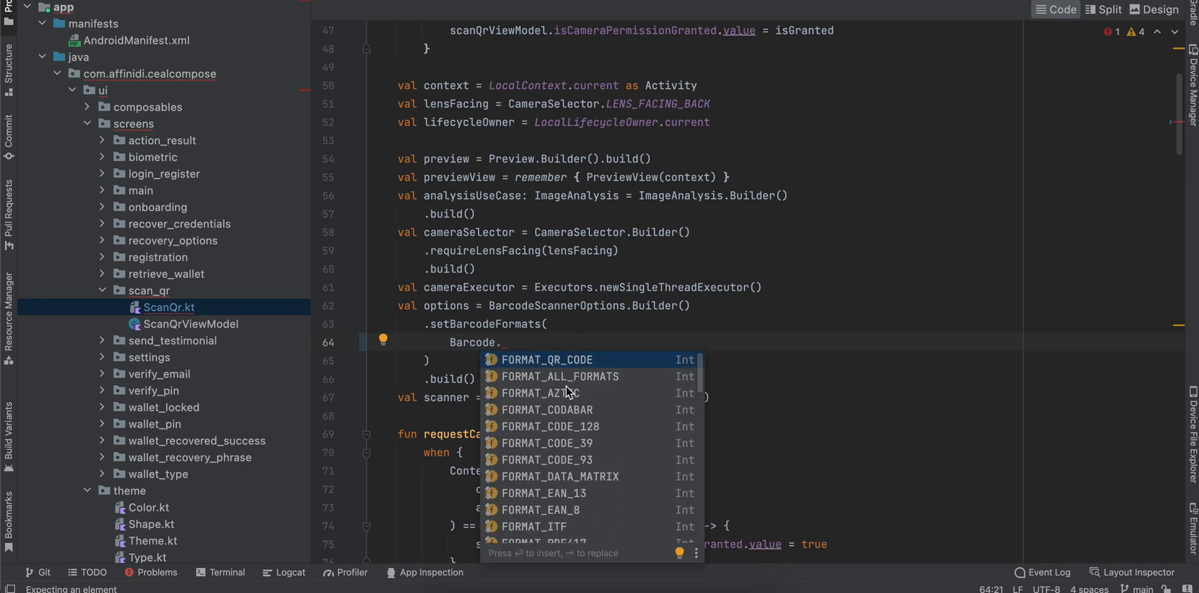
pyautogui.moveTo(574, 381)
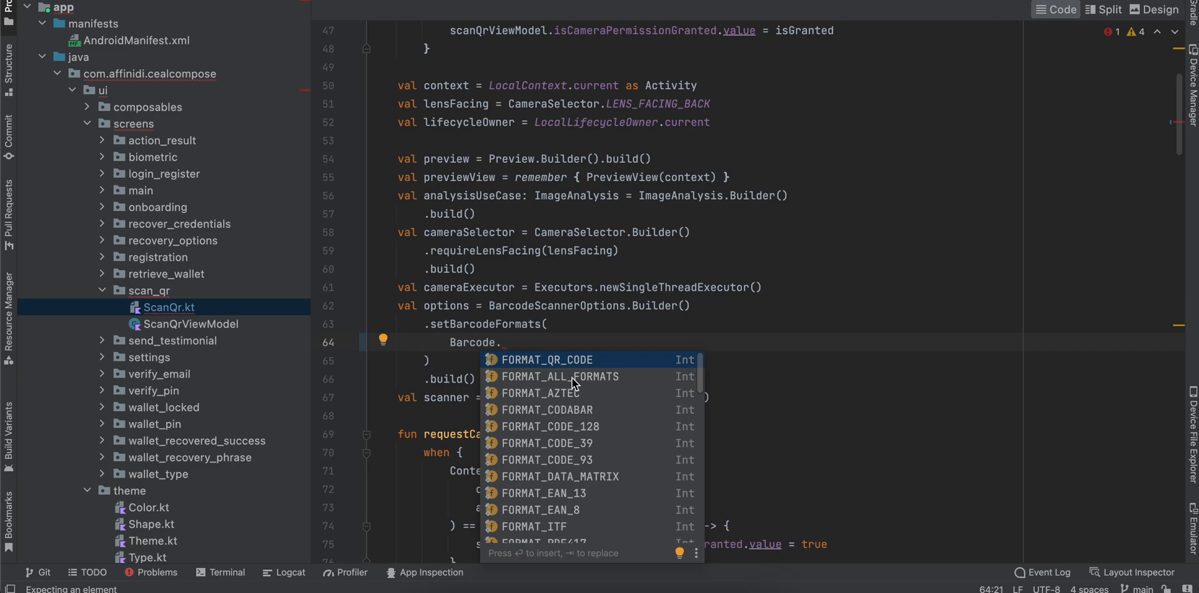
pyautogui.moveTo(593, 386)
pyautogui.write('FORMAT_QR_CODE')
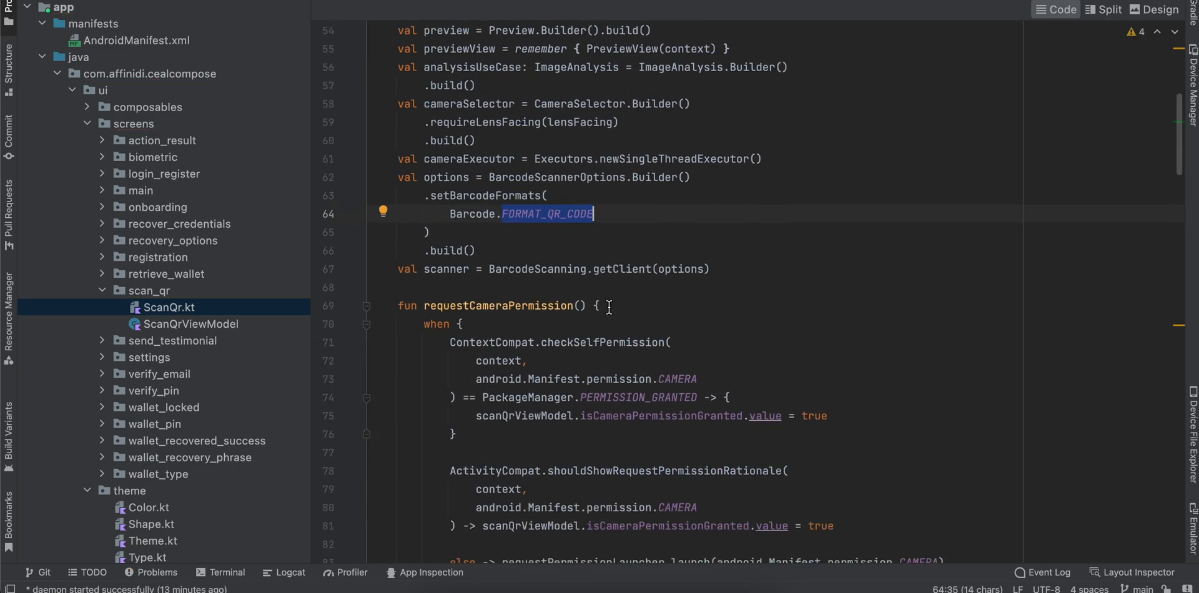
# Fold the processImageProxy and getCameraProvider function bodies in ScanQr.kt.
pyautogui.scroll(-3)
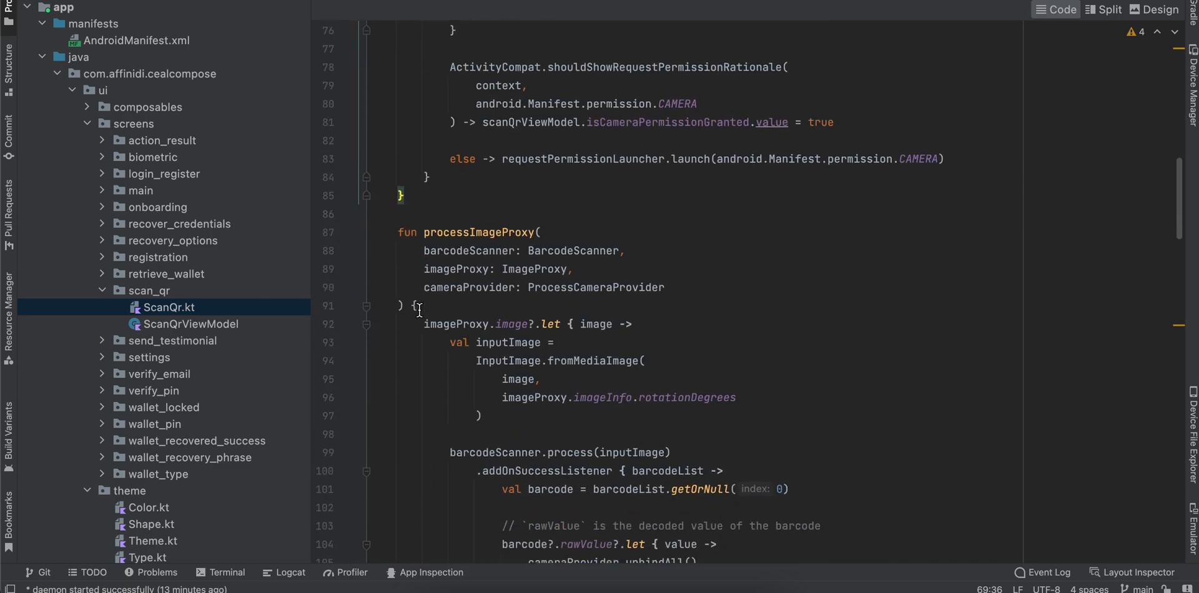
pyautogui.doubleClick(478, 233)
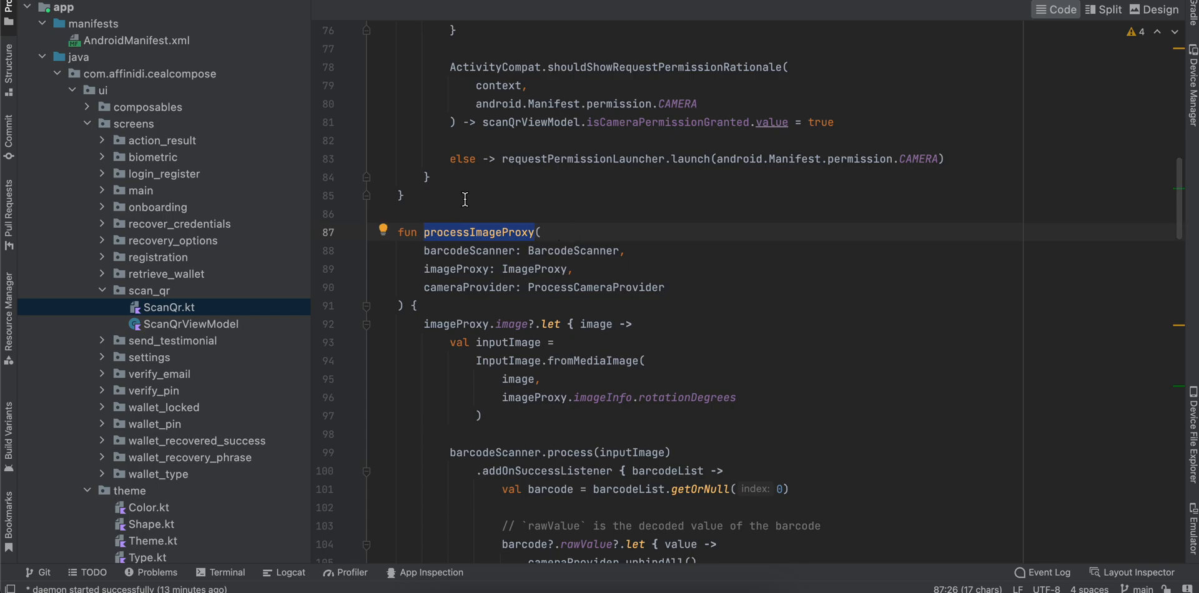
pyautogui.click(367, 306)
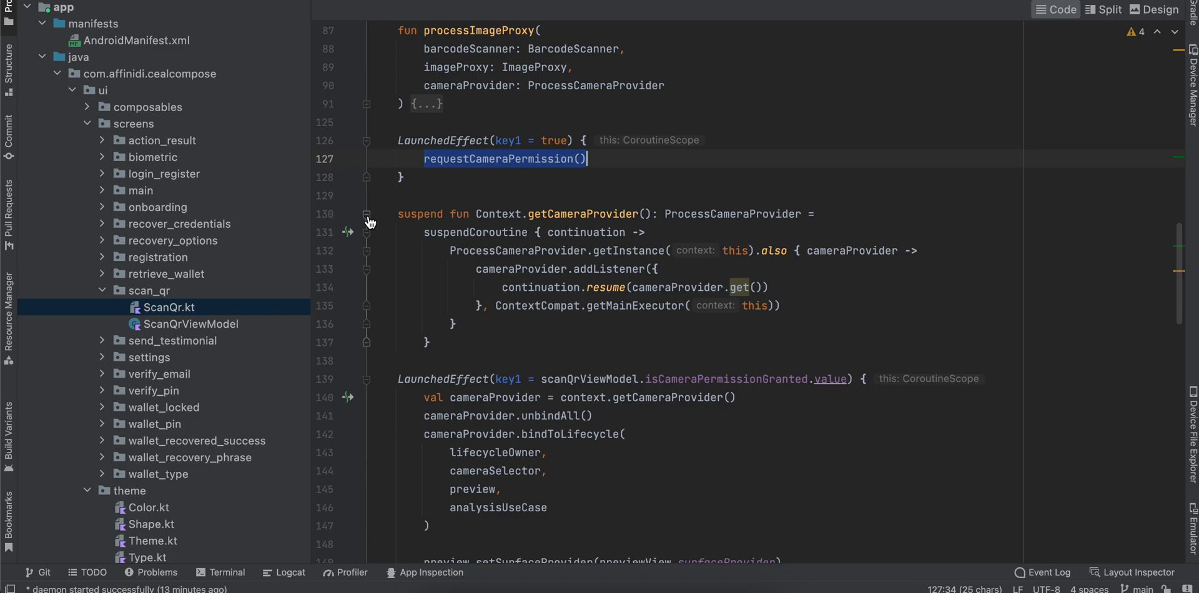
pyautogui.moveTo(369, 221)
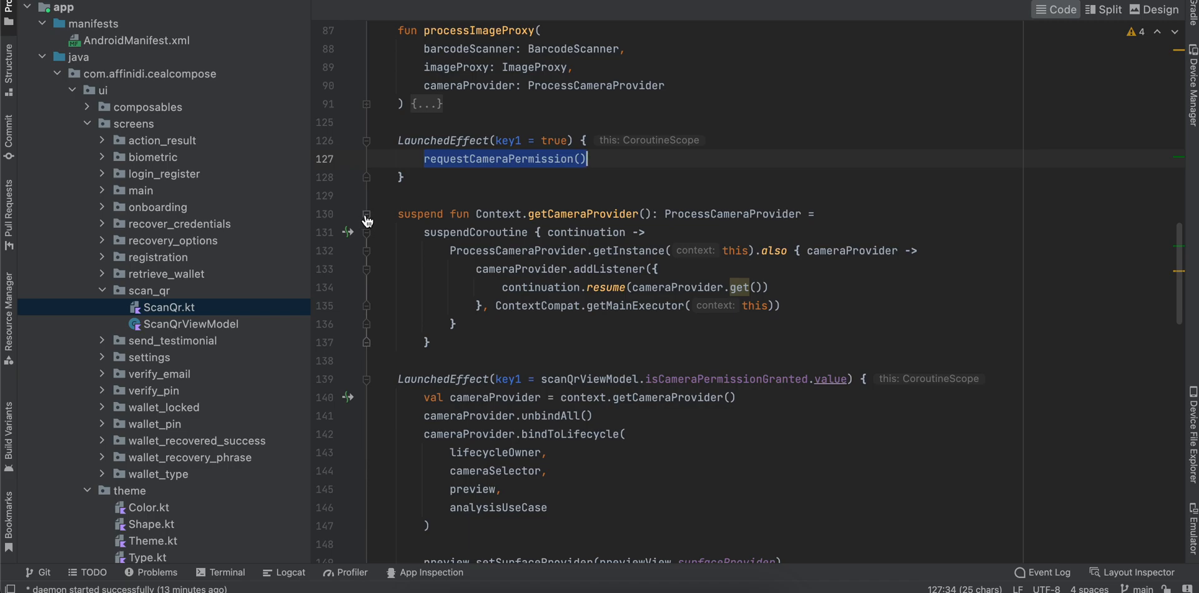
pyautogui.click(367, 215)
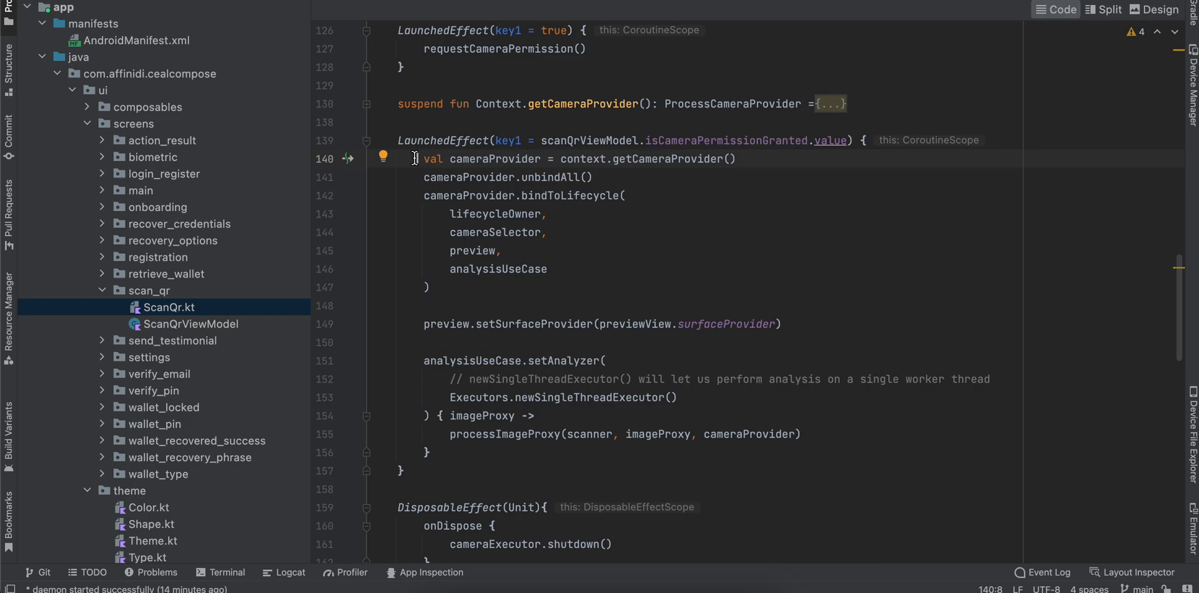
pyautogui.moveTo(415, 159); pyautogui.dragTo(522, 195)
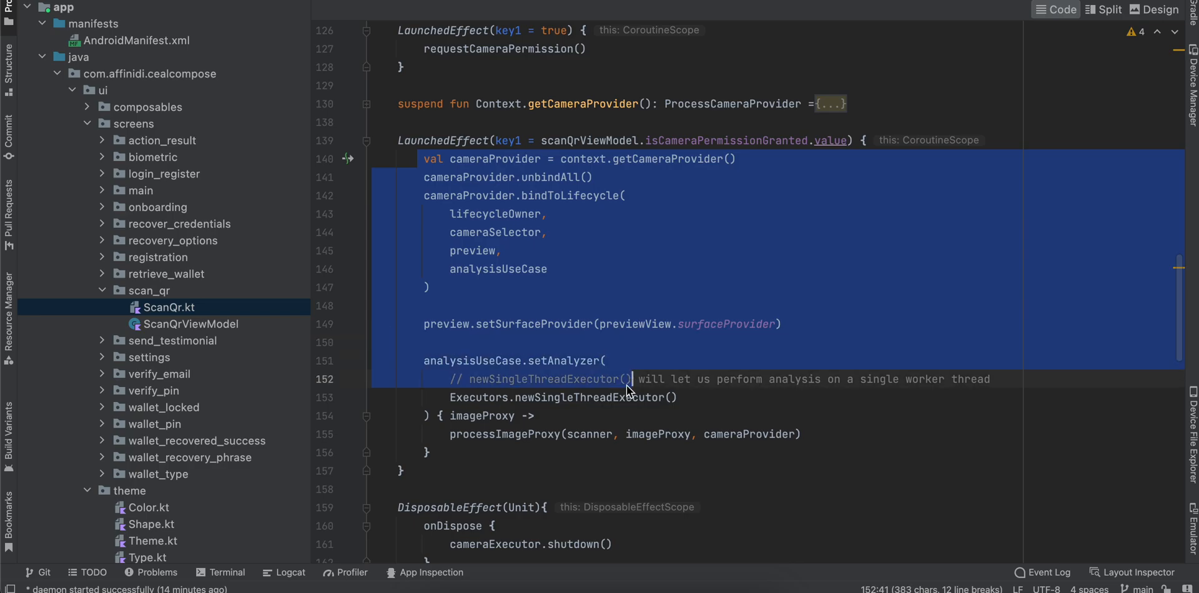
pyautogui.scroll(-3)
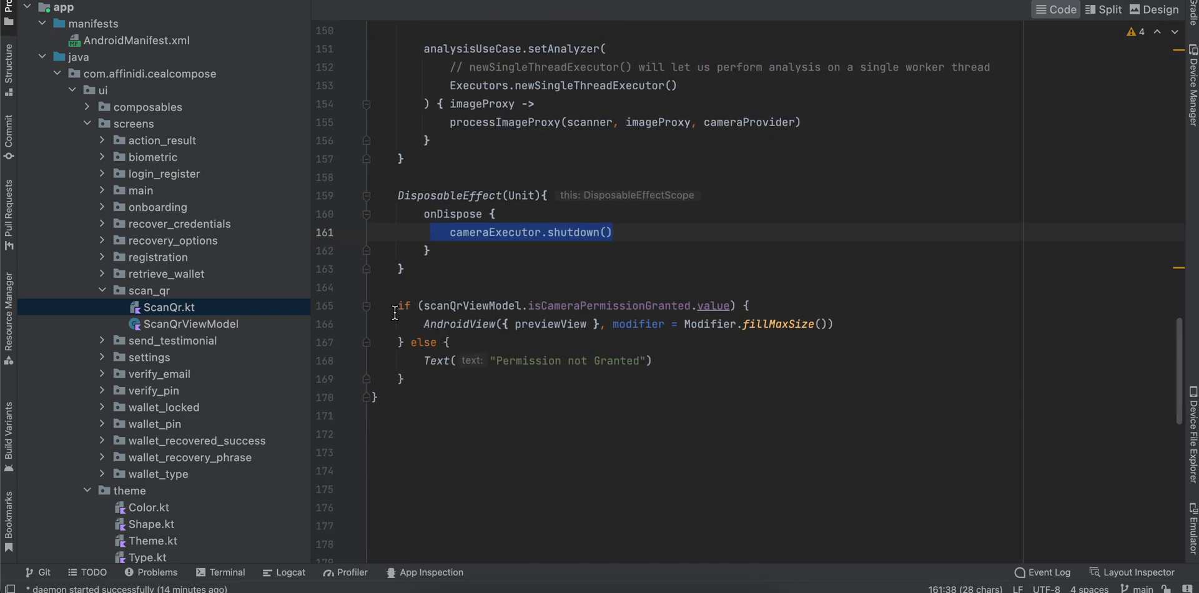
pyautogui.click(559, 323)
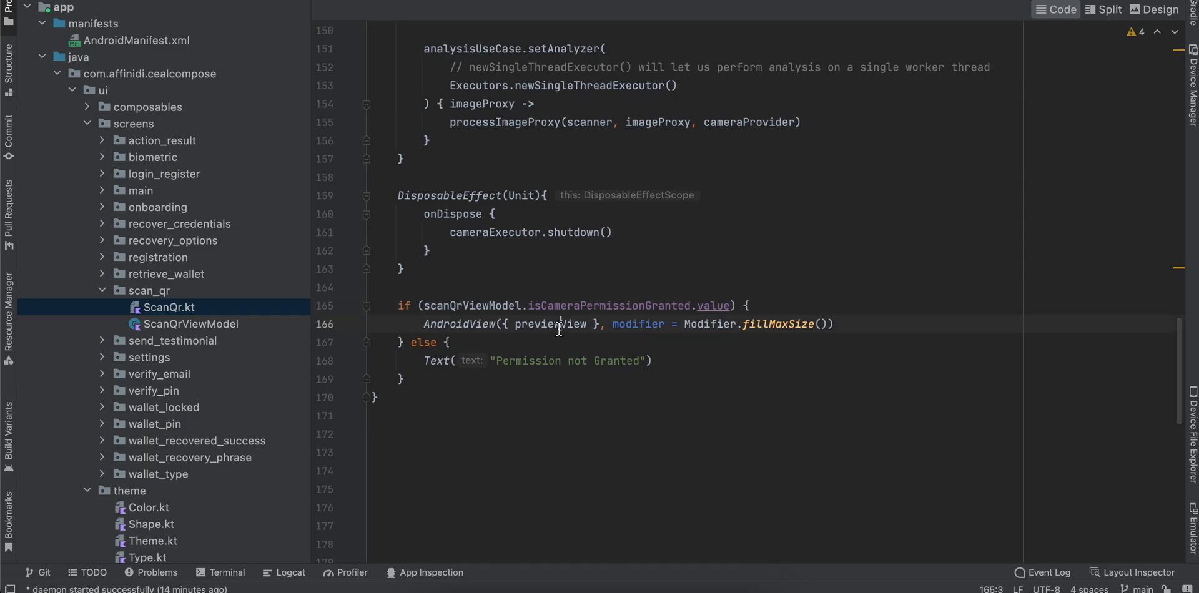
pyautogui.doubleClick(549, 323)
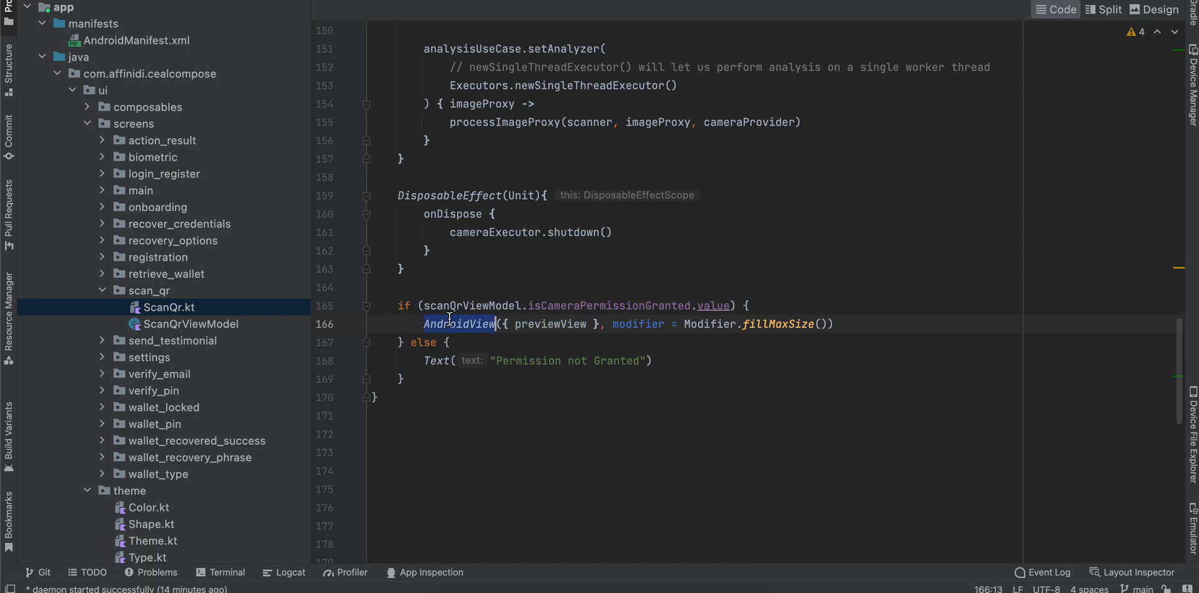
pyautogui.doubleClick(550, 324)
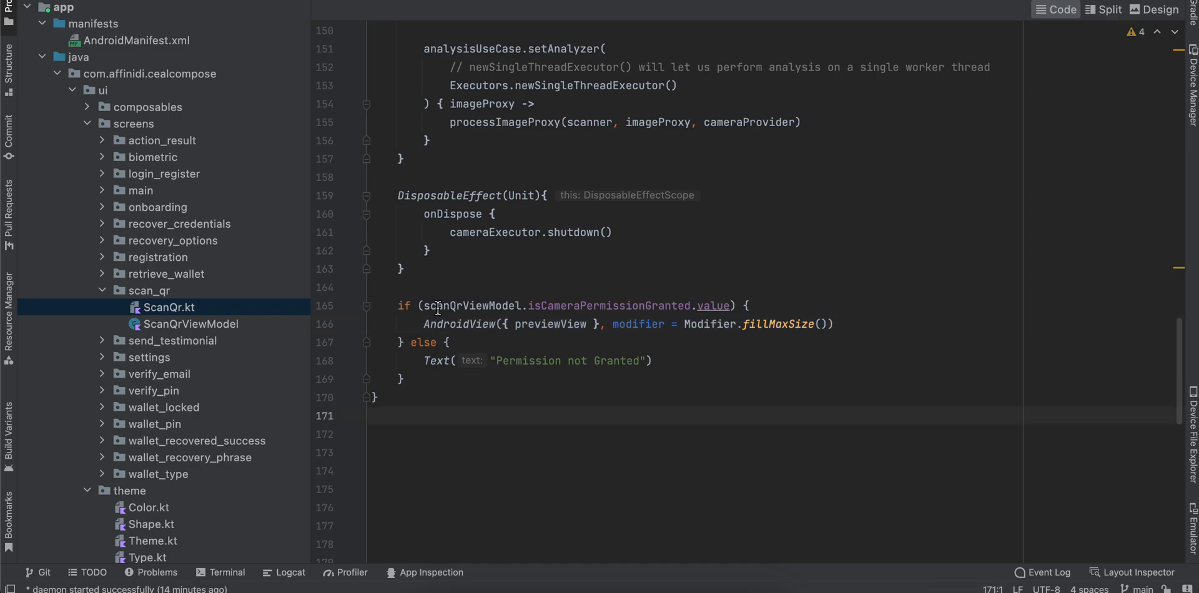
pyautogui.moveTo(424, 323); pyautogui.dragTo(641, 324)
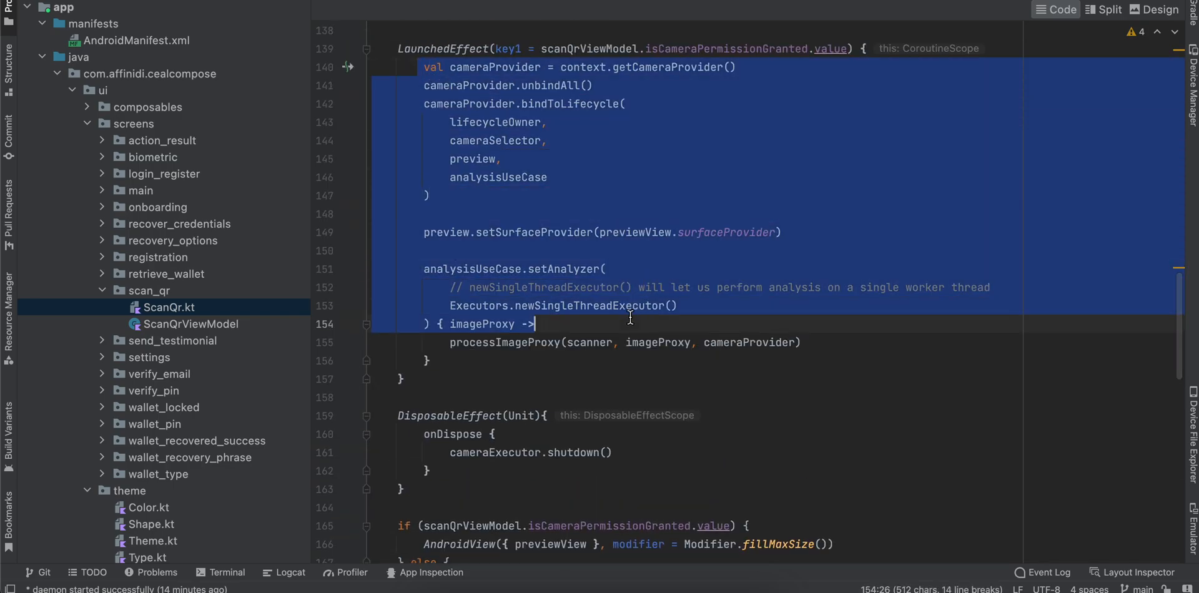
pyautogui.moveTo(654, 342)
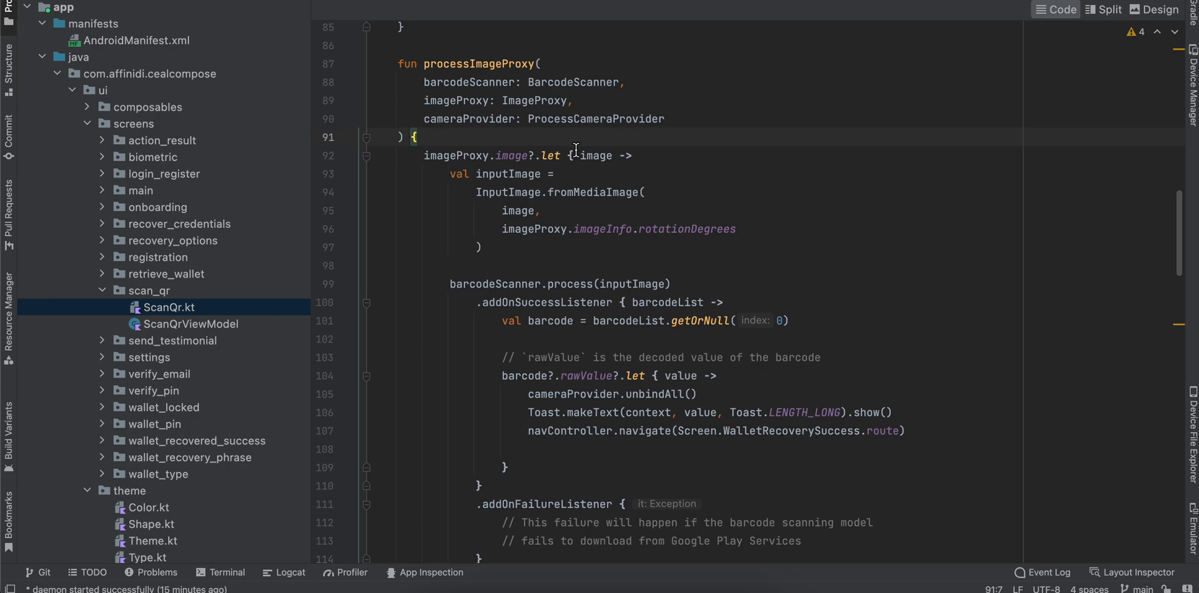
pyautogui.doubleClick(596, 156)
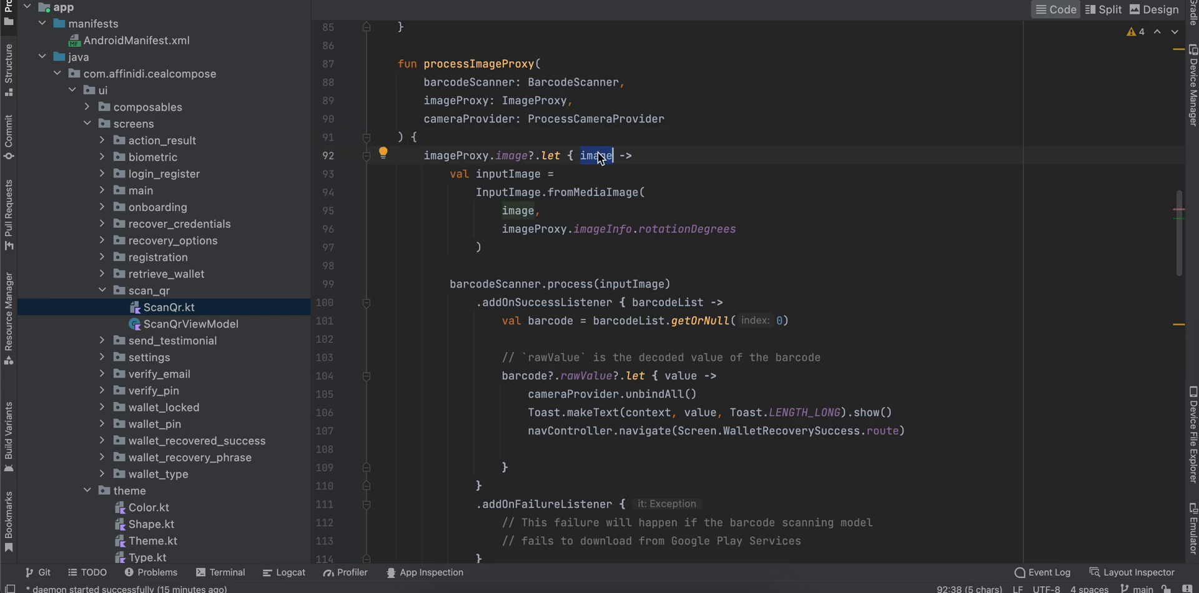
pyautogui.doubleClick(508, 174)
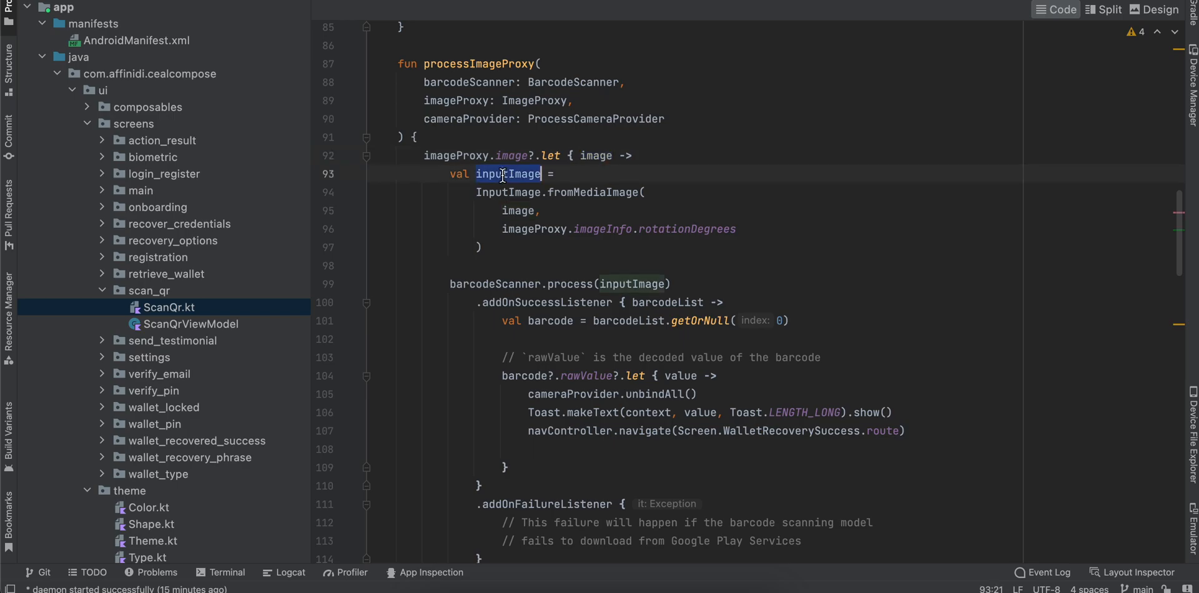
pyautogui.scroll(-3)
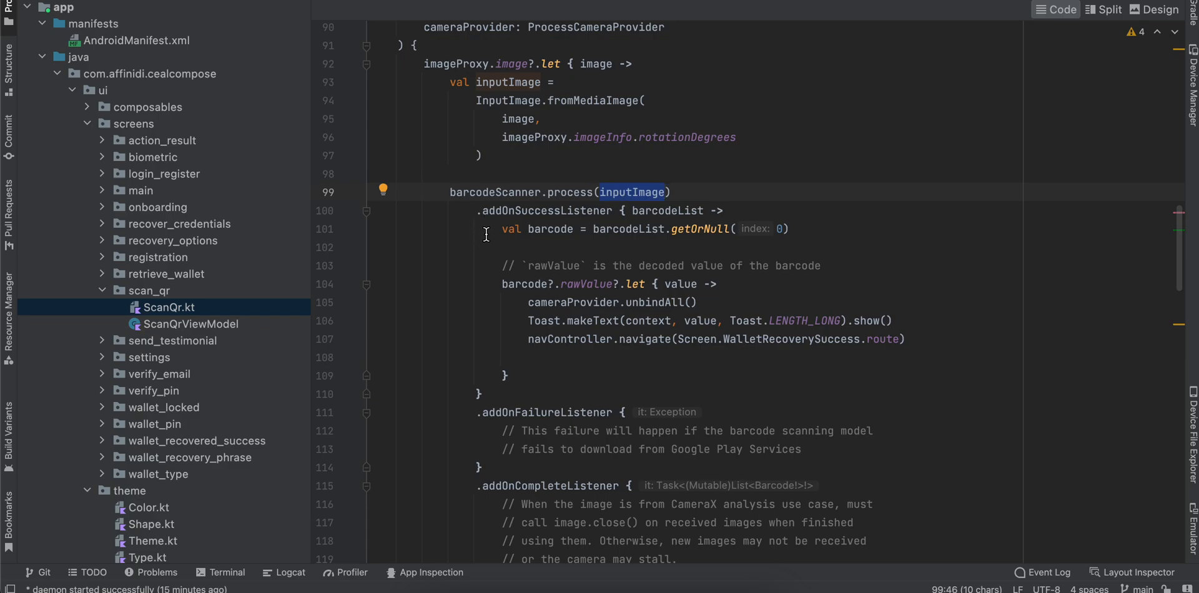
pyautogui.moveTo(487, 228); pyautogui.dragTo(694, 302)
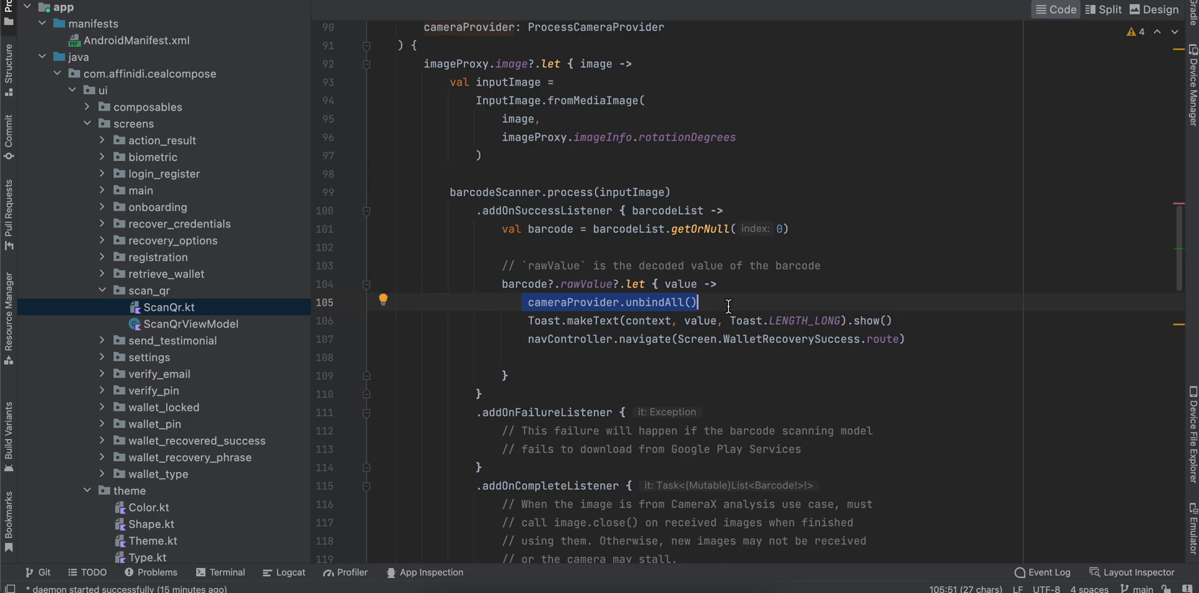
pyautogui.scroll(-3)
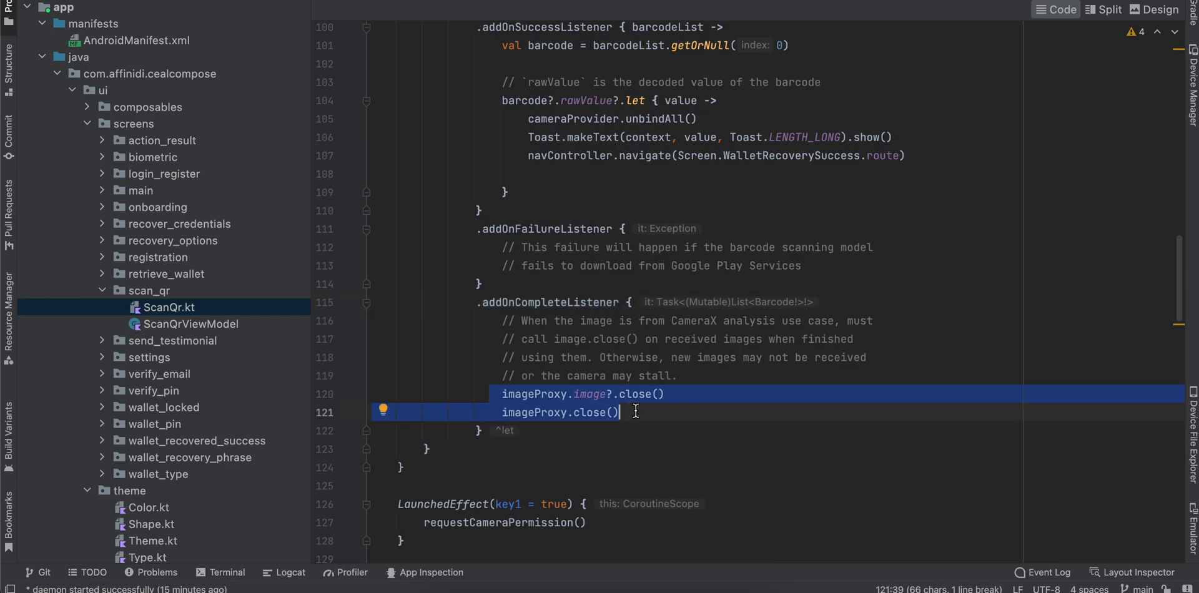
pyautogui.scroll(-3)
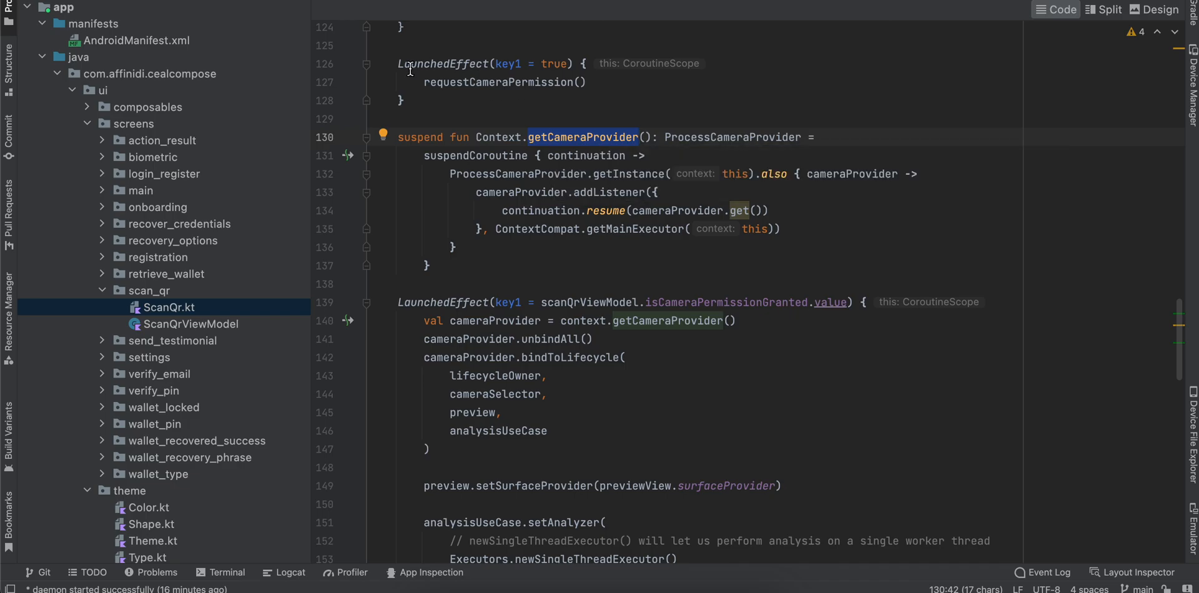
pyautogui.moveTo(415, 187)
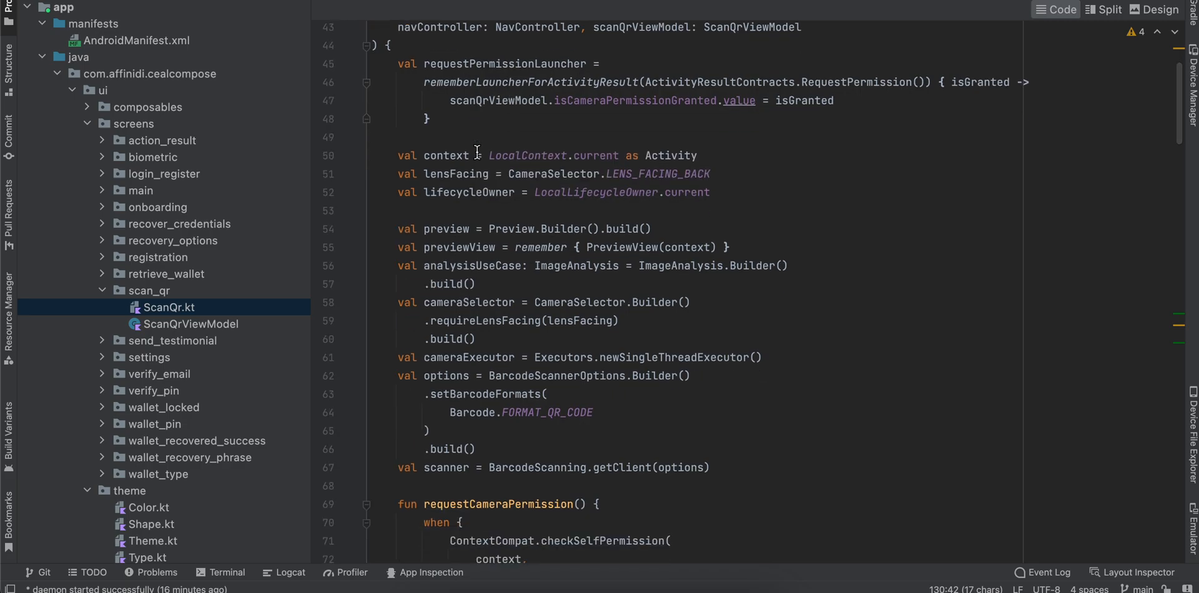
pyautogui.scroll(-3)
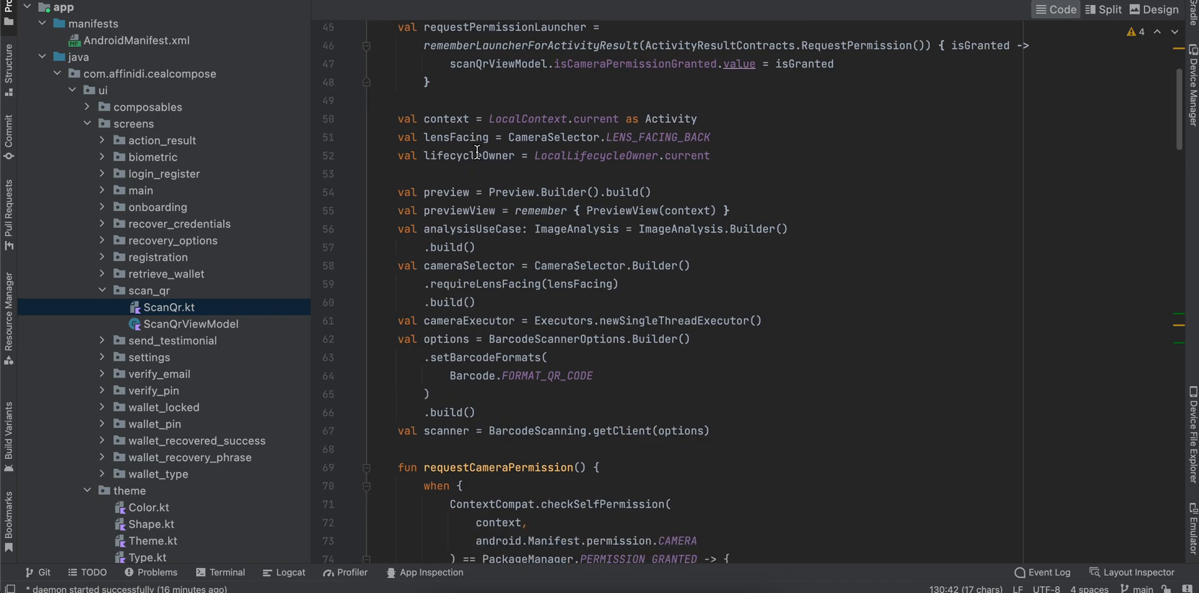
pyautogui.scroll(-3)
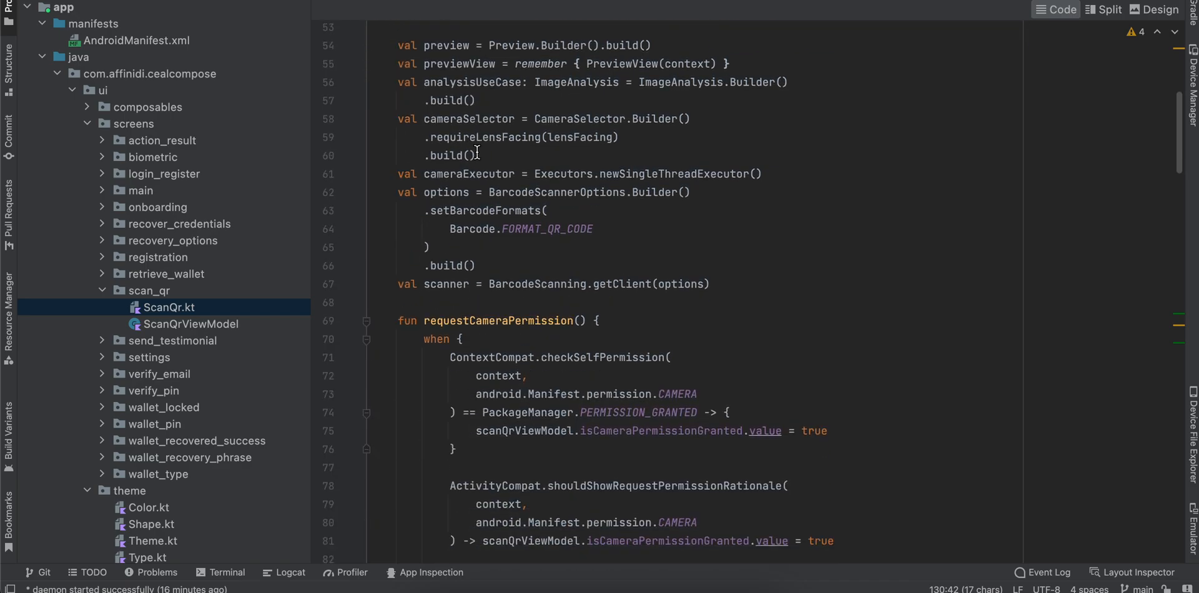
pyautogui.scroll(-3)
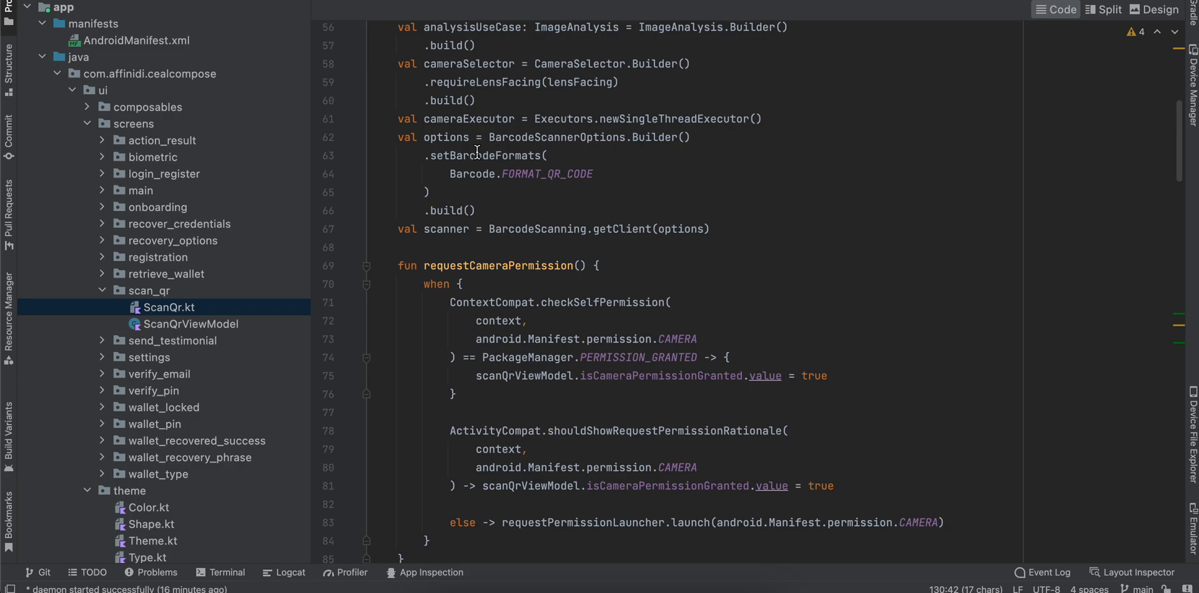
pyautogui.scroll(-3)
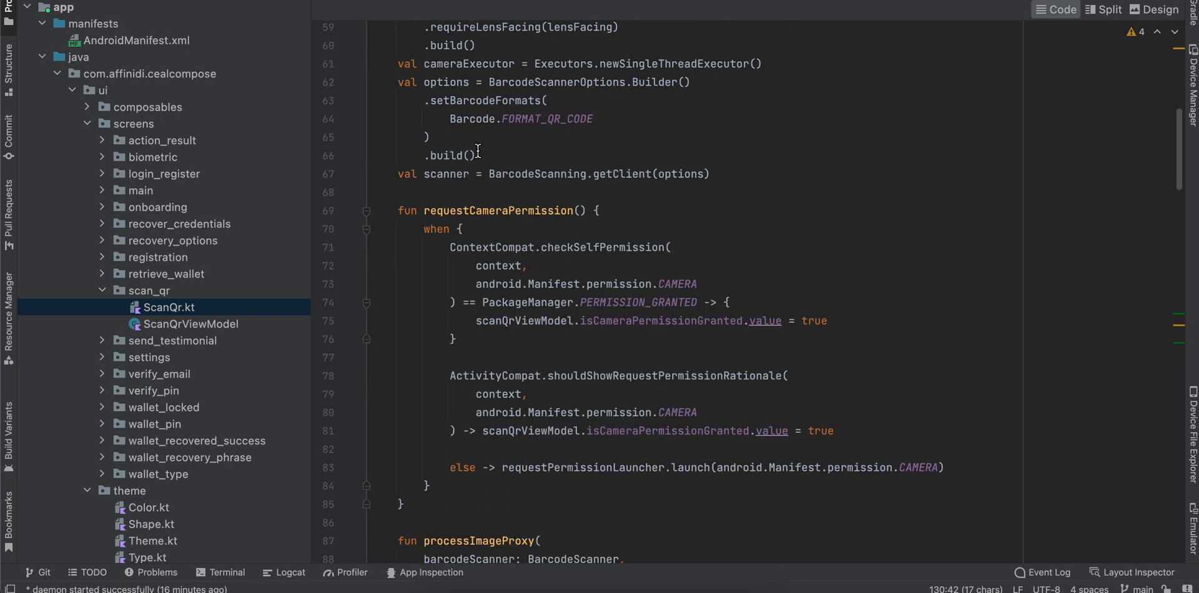
pyautogui.scroll(-3)
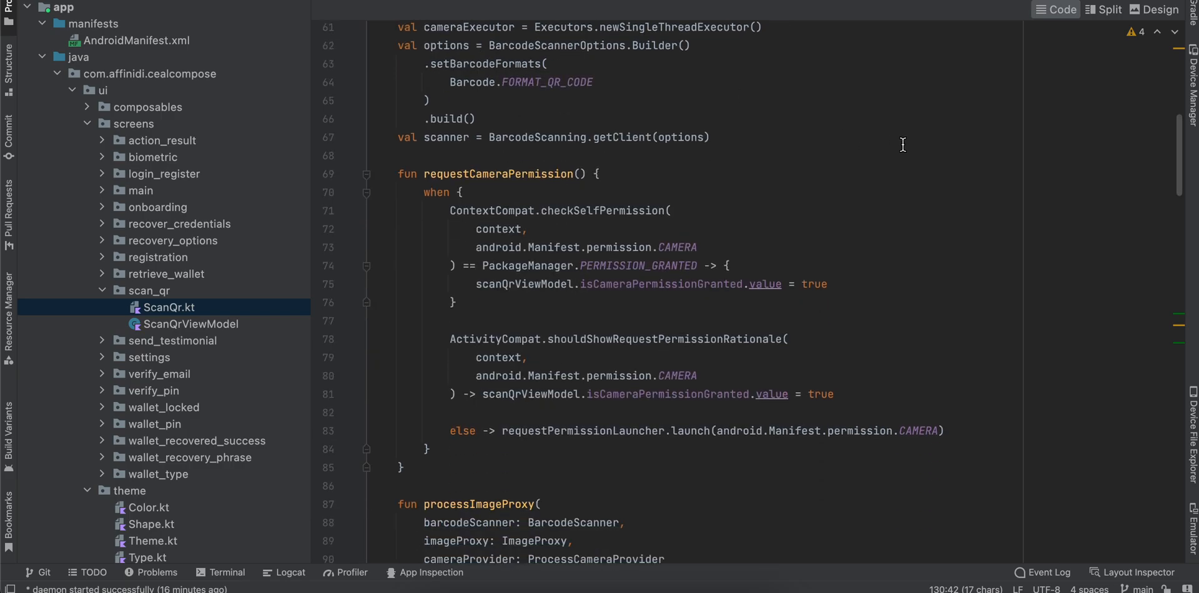
pyautogui.scroll(-3)
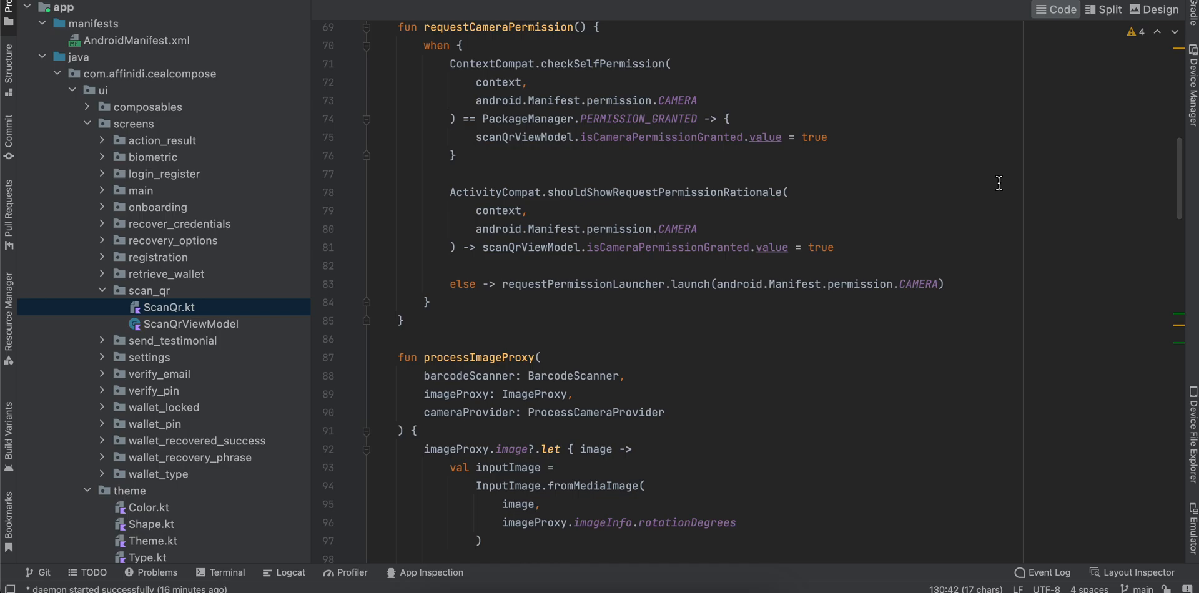
pyautogui.scroll(-3)
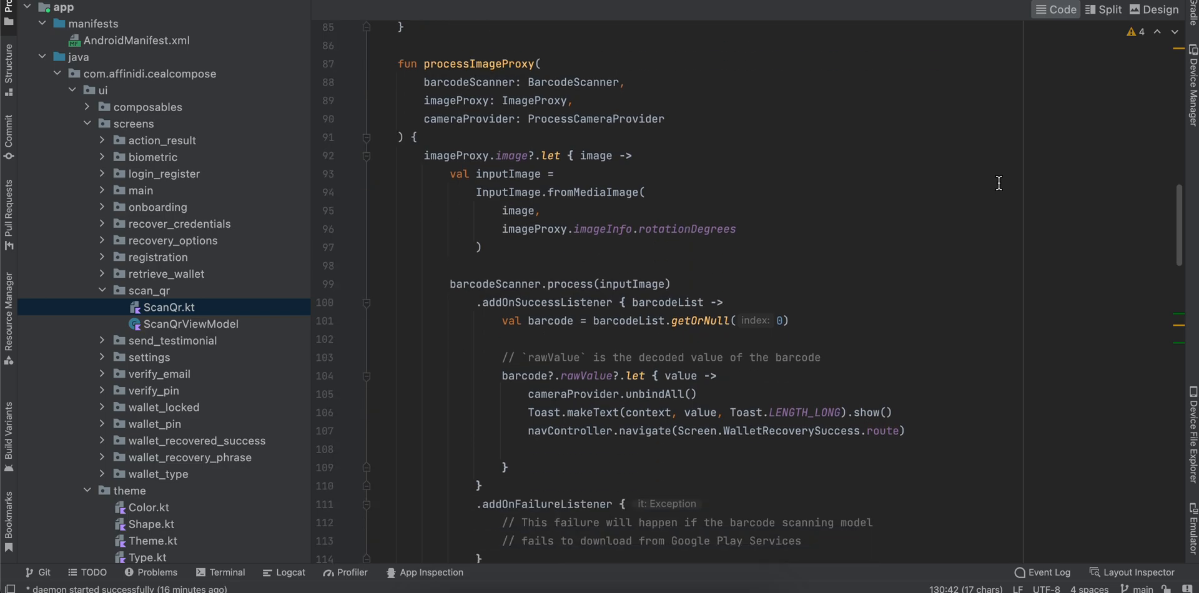
pyautogui.scroll(-3)
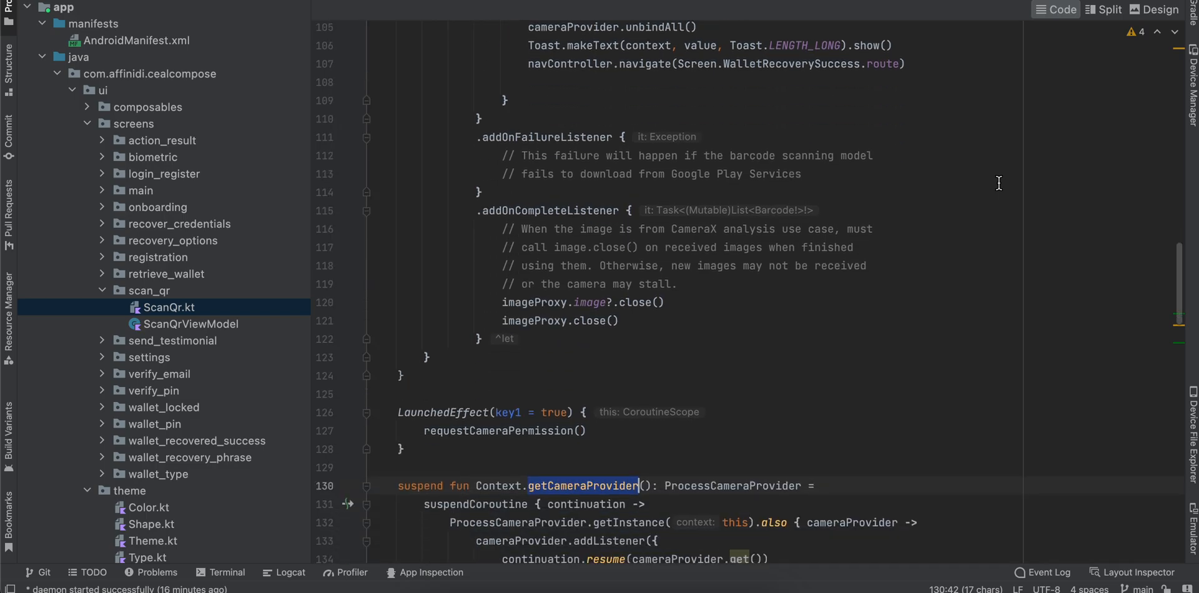
pyautogui.scroll(-3)
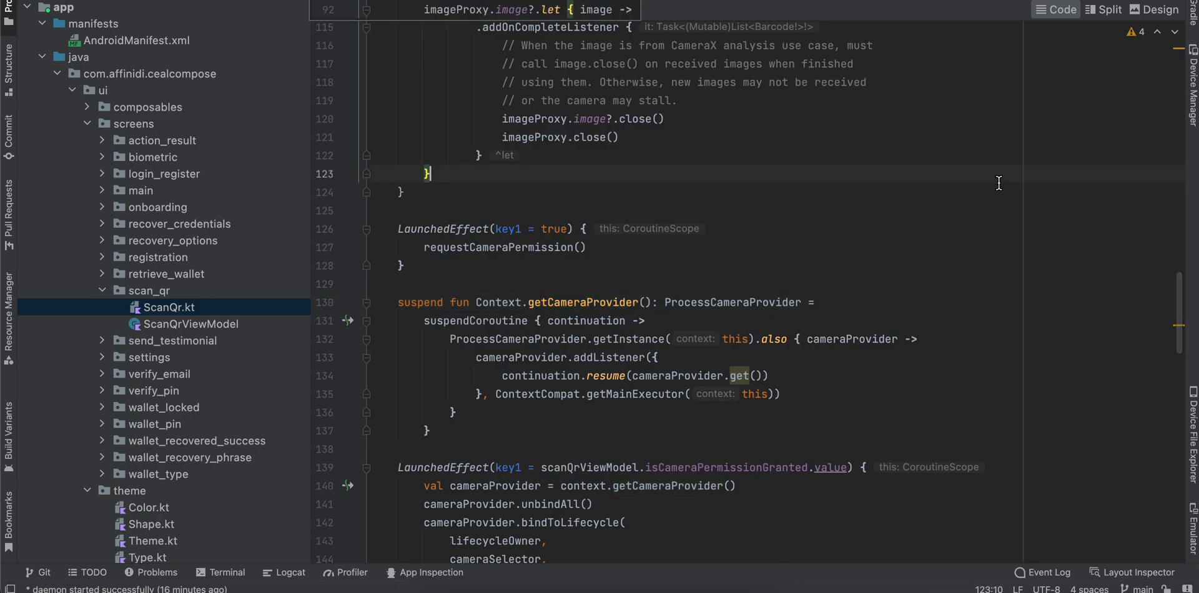
pyautogui.scroll(-3)
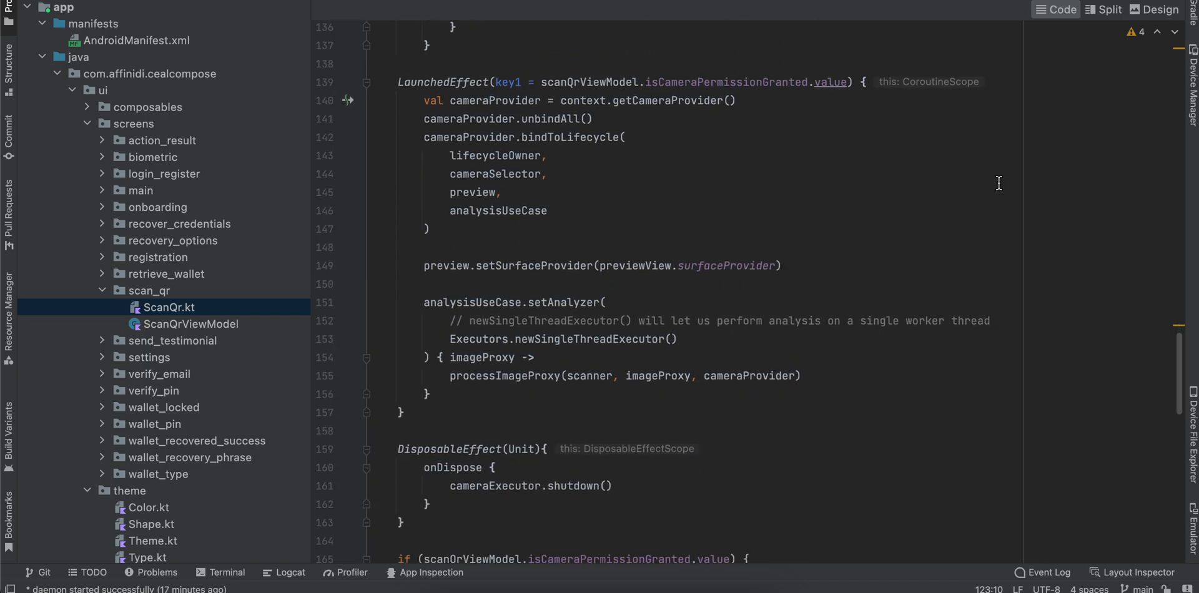
pyautogui.scroll(-3)
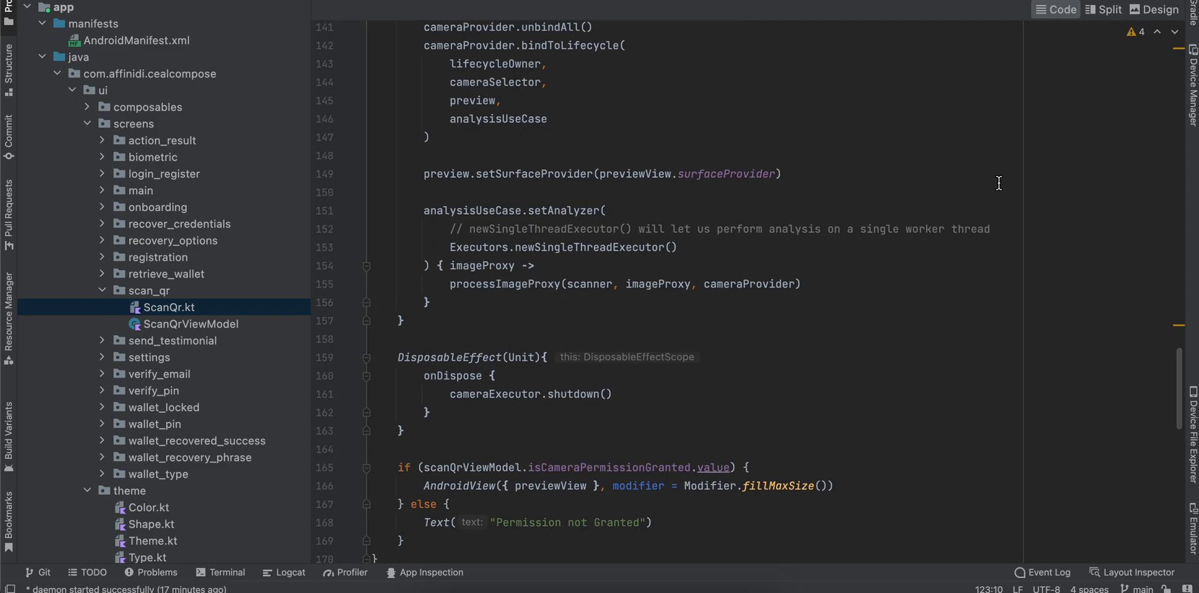
pyautogui.scroll(-3)
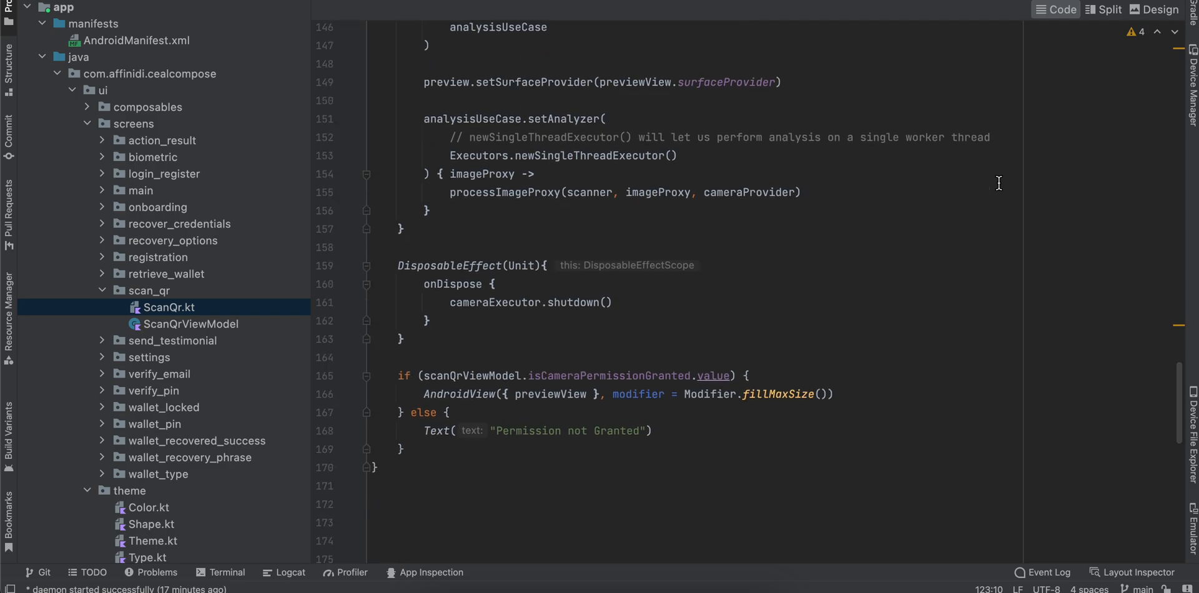
pyautogui.scroll(-3)
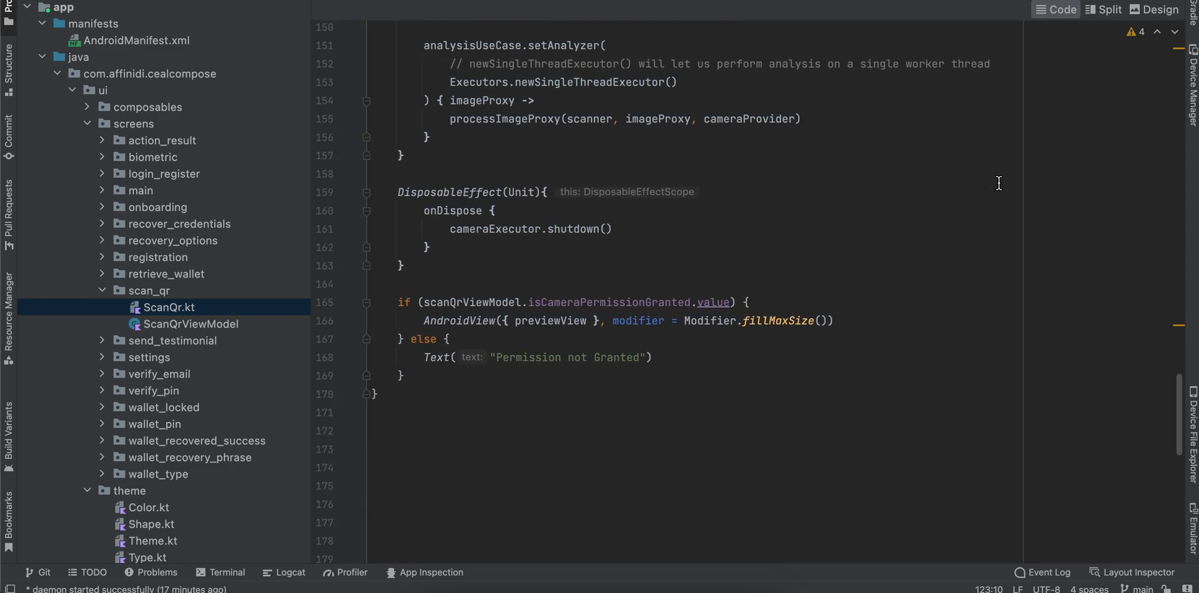